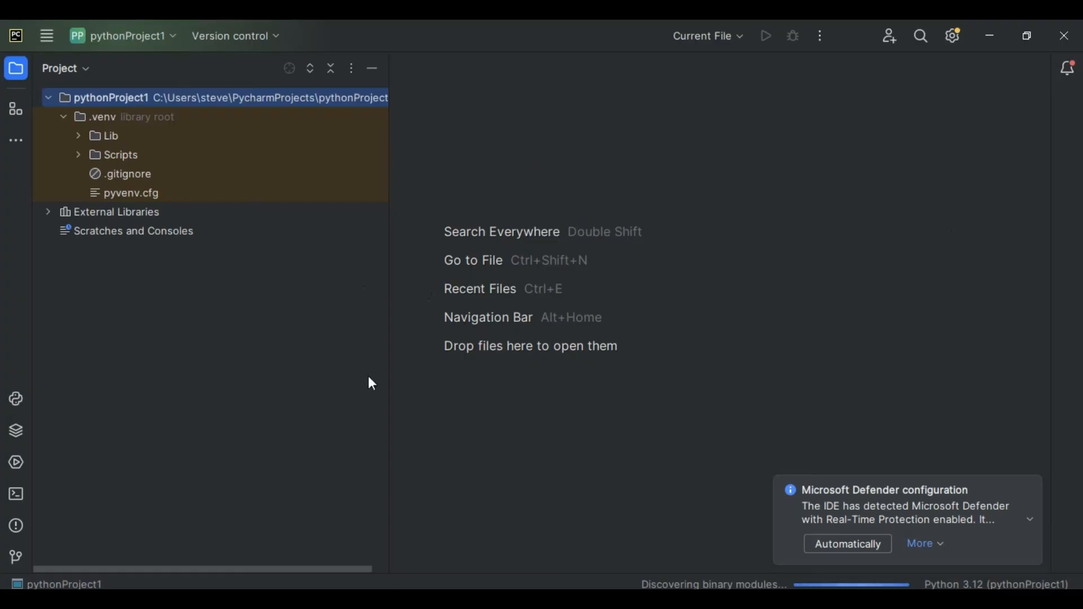
pyautogui.moveTo(1044, 581)
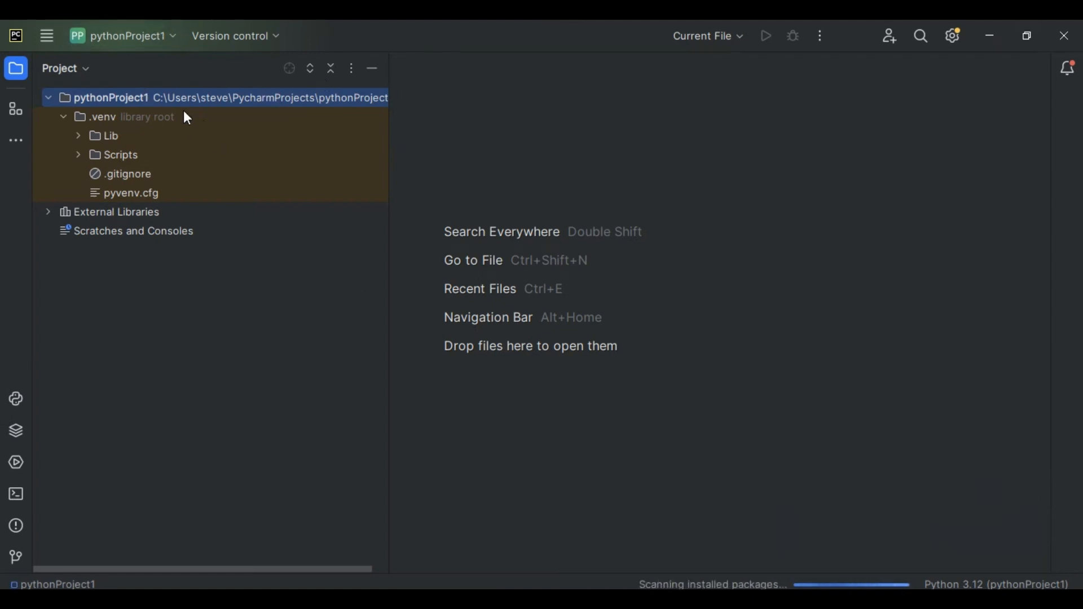
# - Create a new Python file named 'my first project.py' in the project root
pyautogui.rightClick(111, 98)
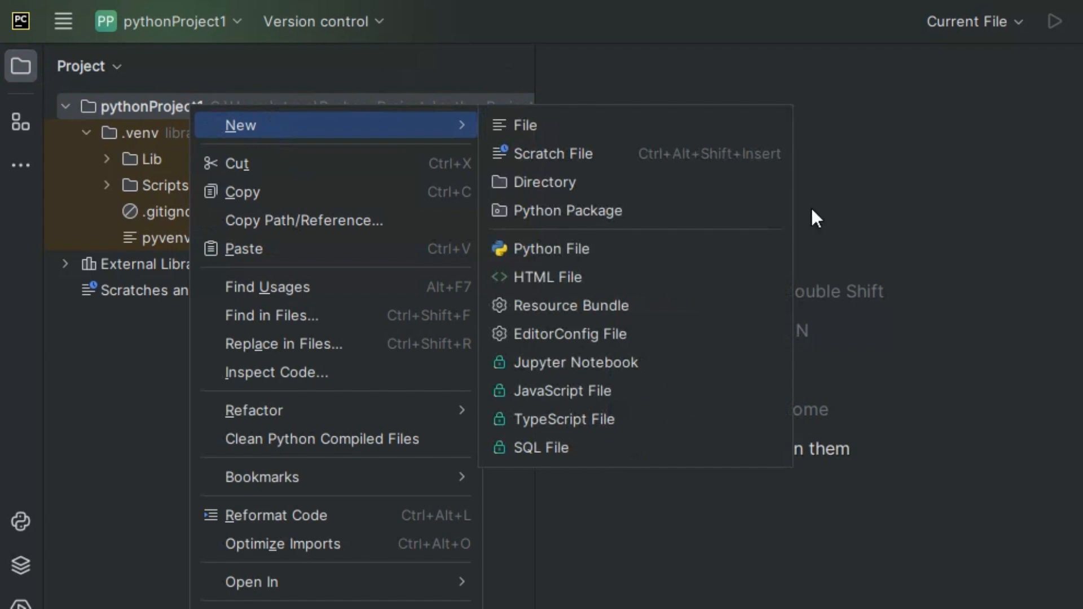
pyautogui.click(551, 249)
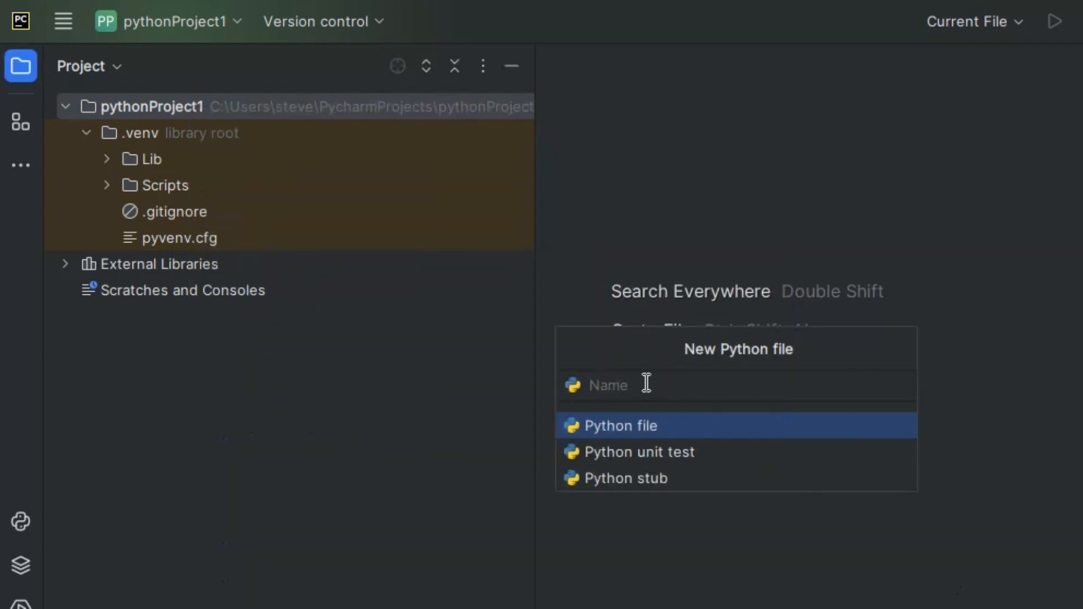
pyautogui.write('my f')
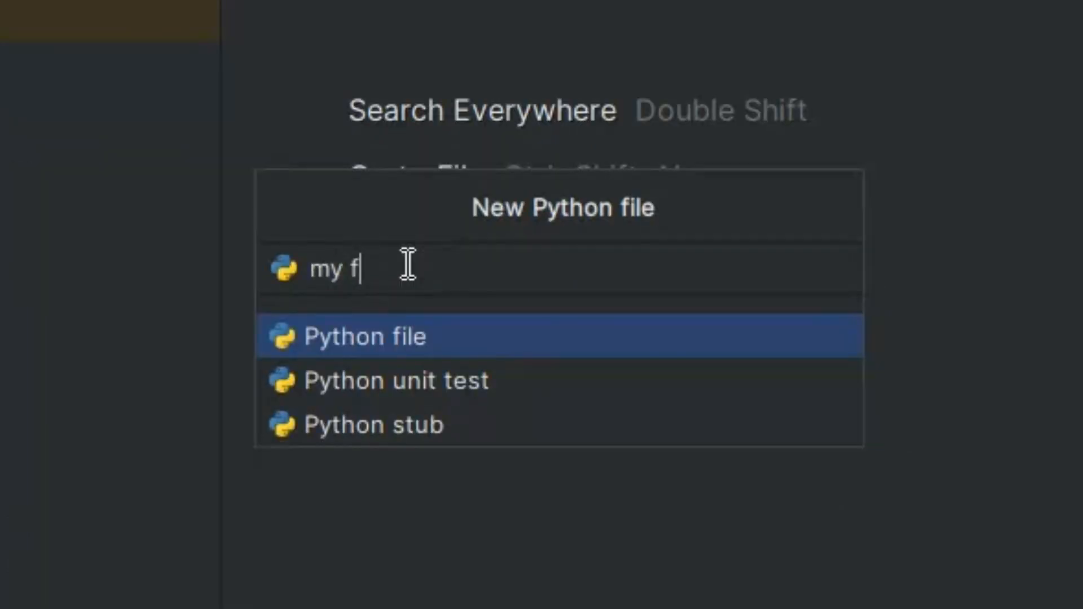
pyautogui.write('irst project')
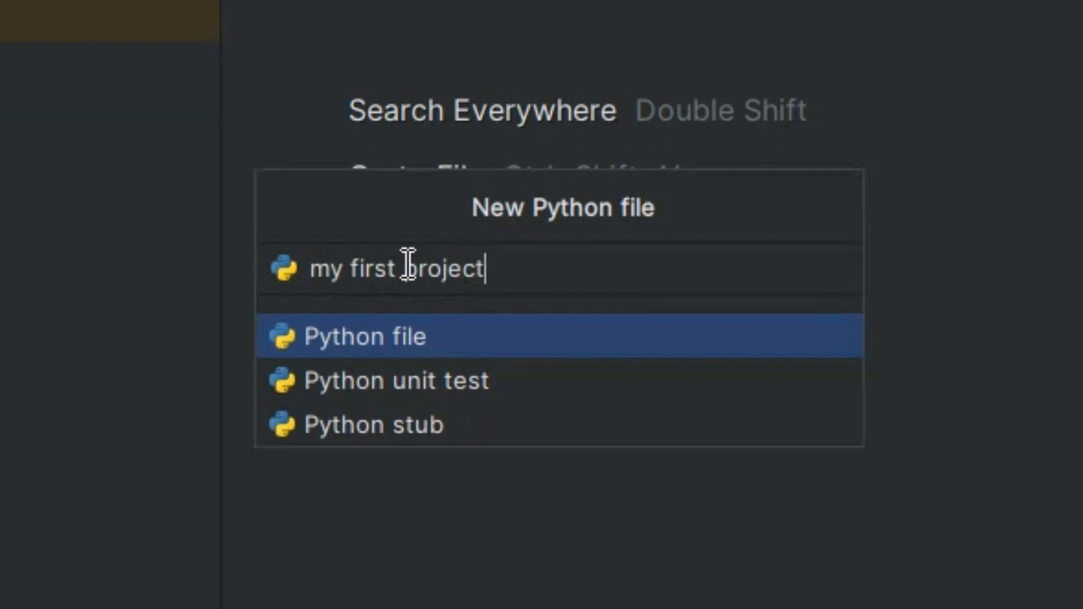
pyautogui.press('enter')
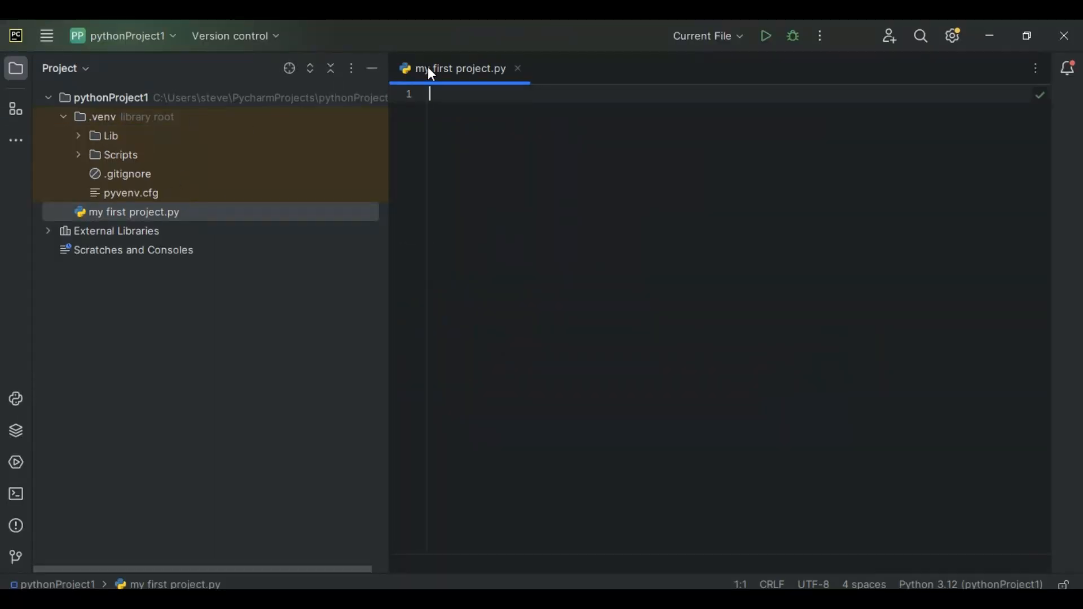
pyautogui.moveTo(473, 98)
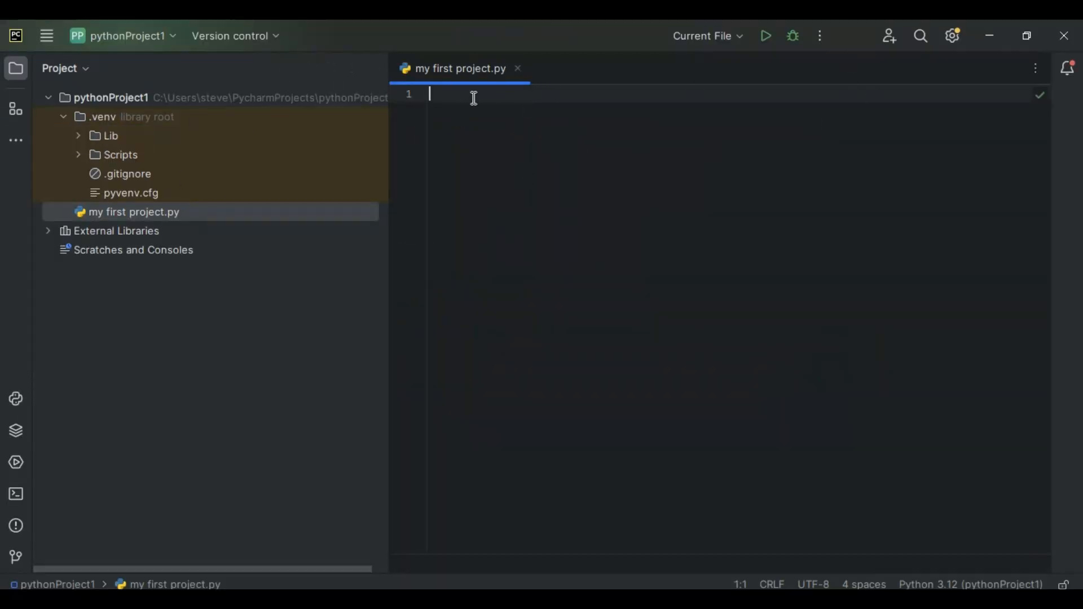
# - Write print("hello world") on line 1, clearing the extra auto-inserted quotes
pyautogui.write('print(')
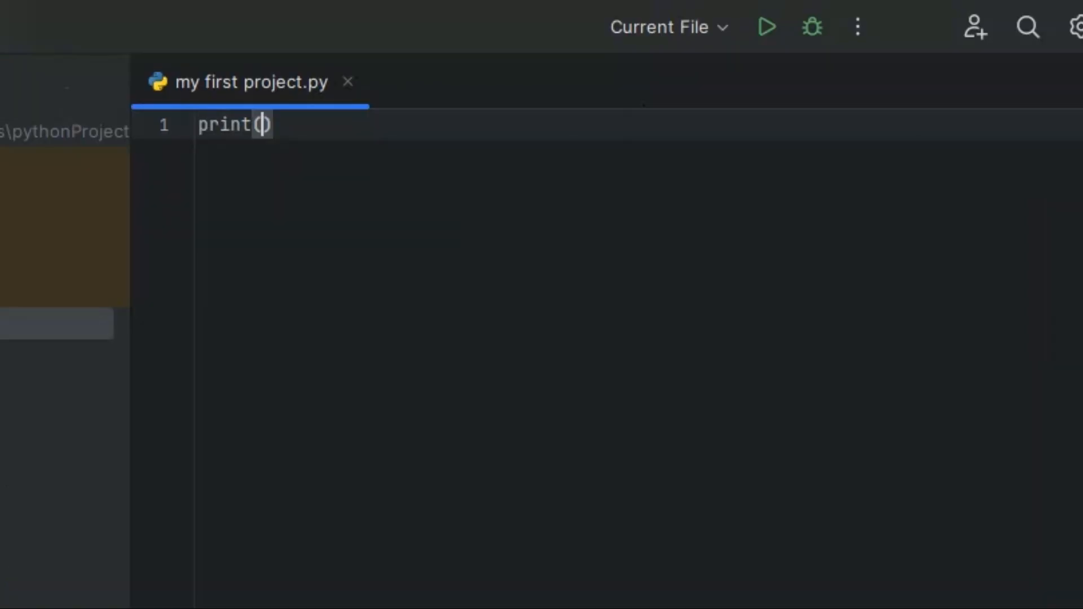
pyautogui.write('""')
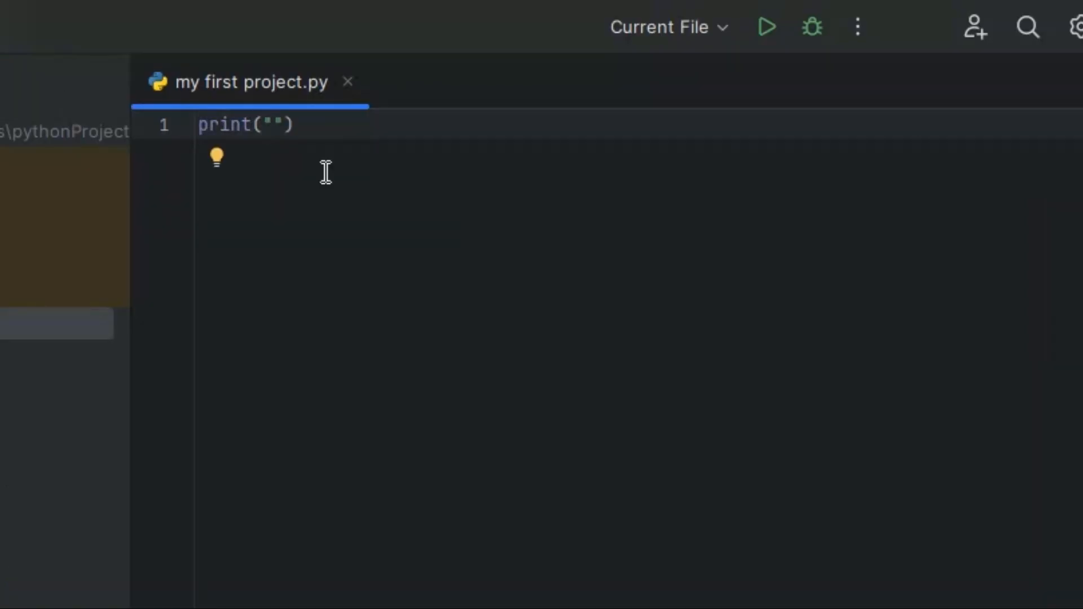
pyautogui.press('Backspace')
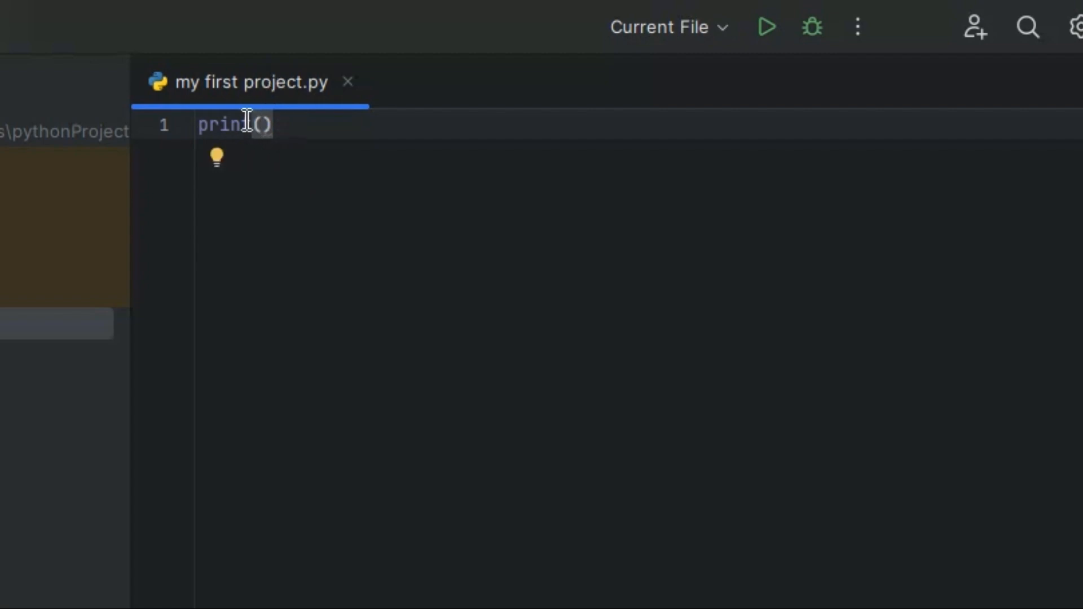
pyautogui.write('""')
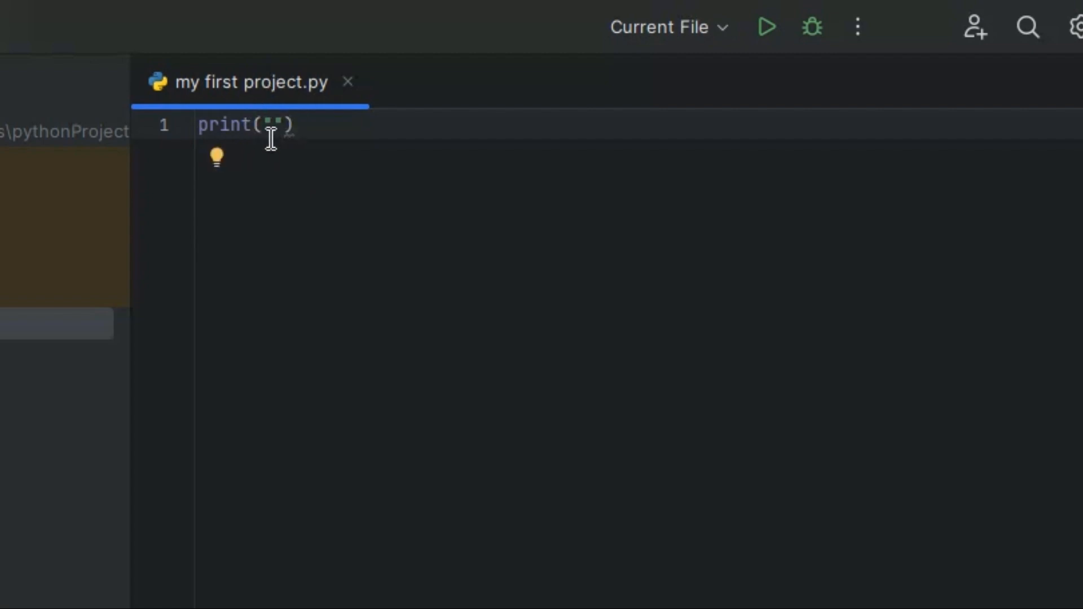
pyautogui.press('Backspace')
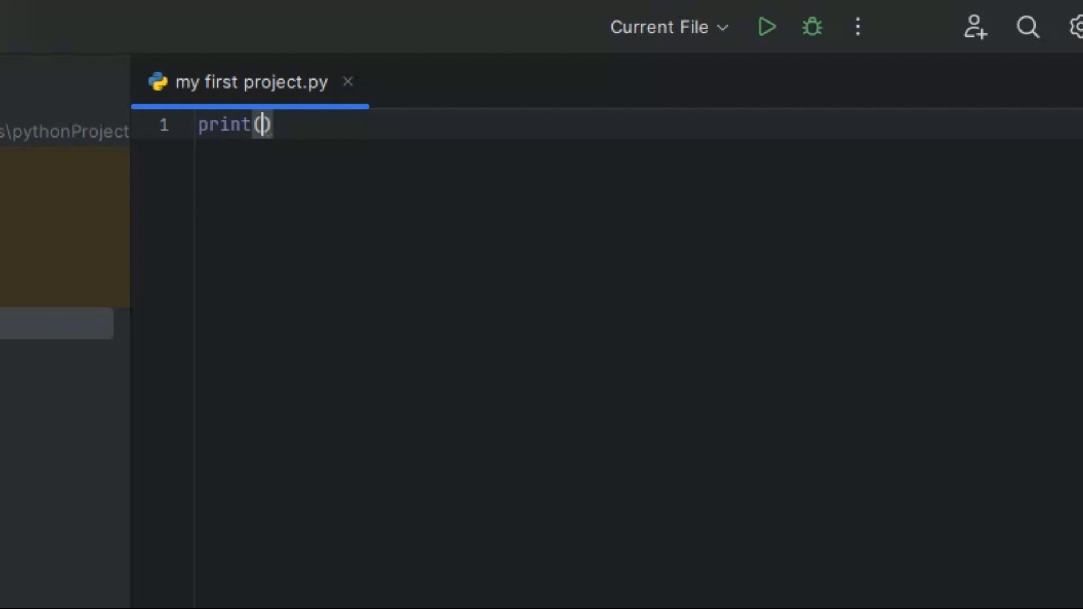
pyautogui.write('""')
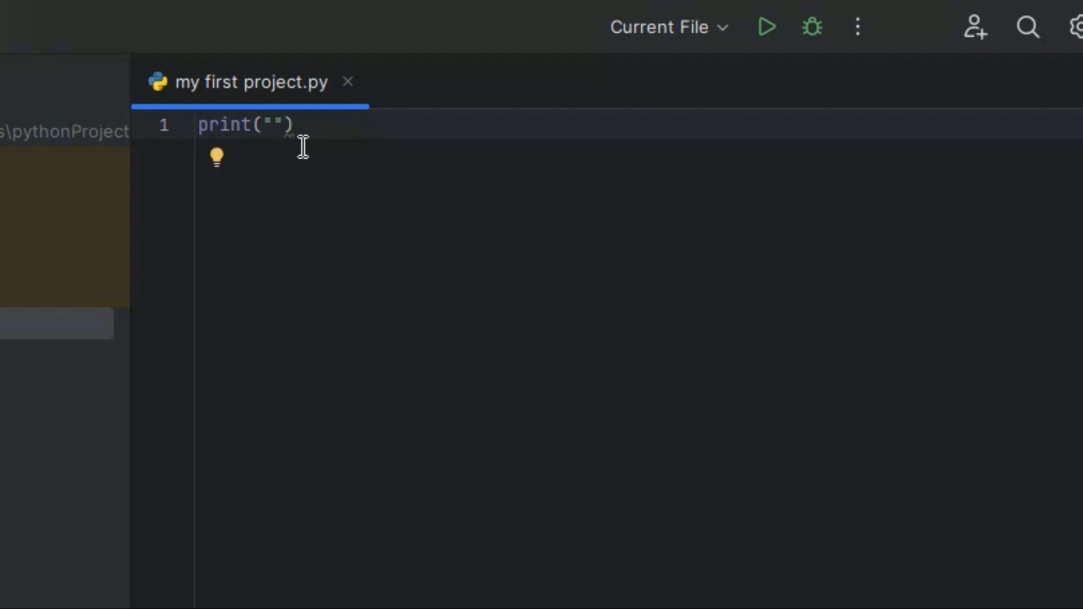
pyautogui.write('hello')
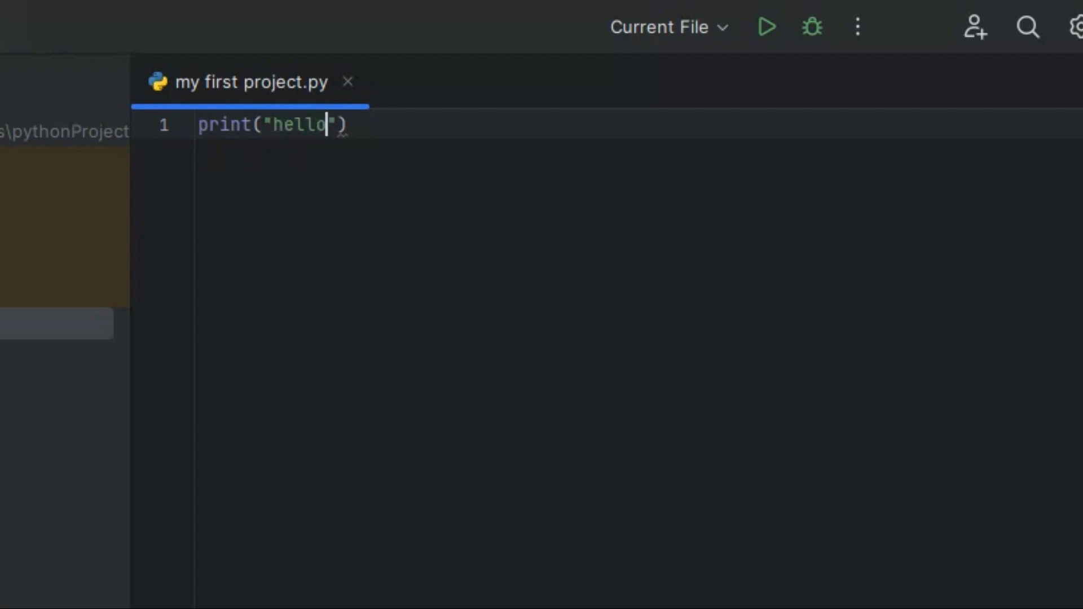
pyautogui.write('world')
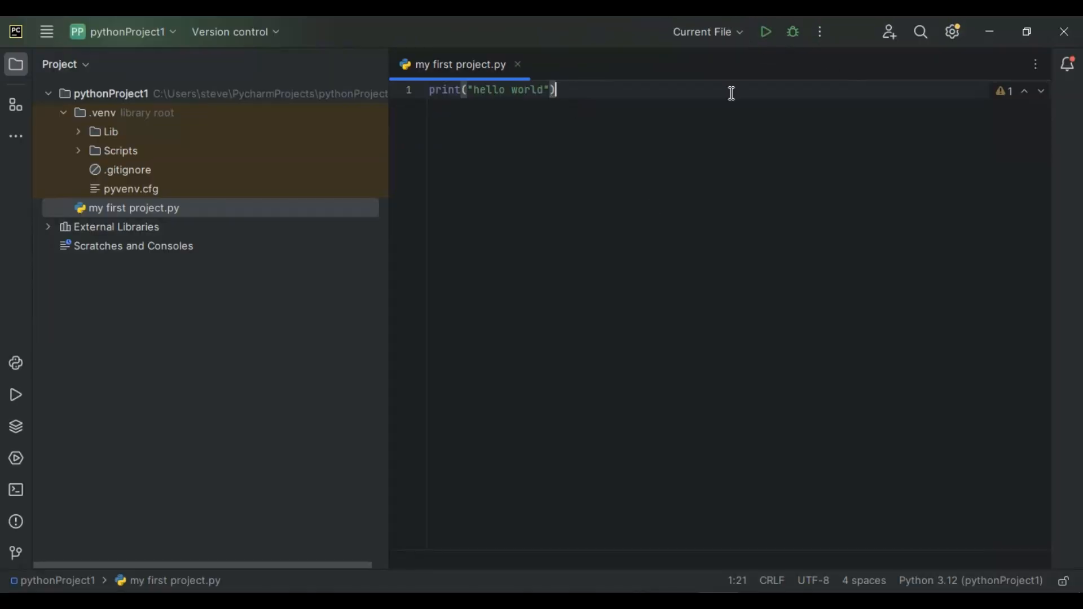
# - Run the script and check the output shows hello world with exit code 0
pyautogui.click(765, 32)
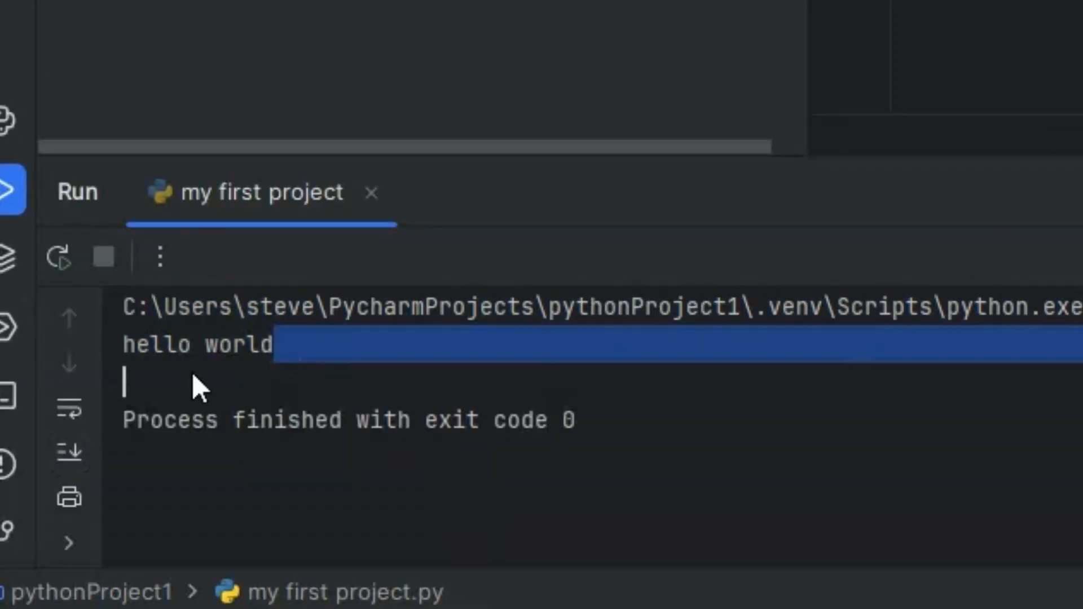
pyautogui.doubleClick(197, 344)
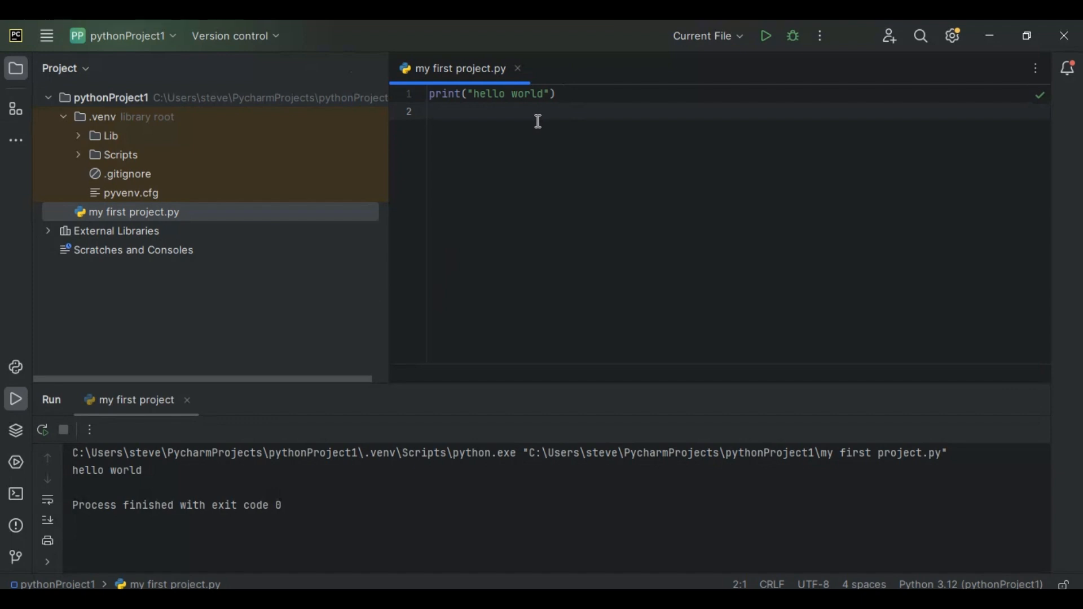
pyautogui.moveTo(466, 104)
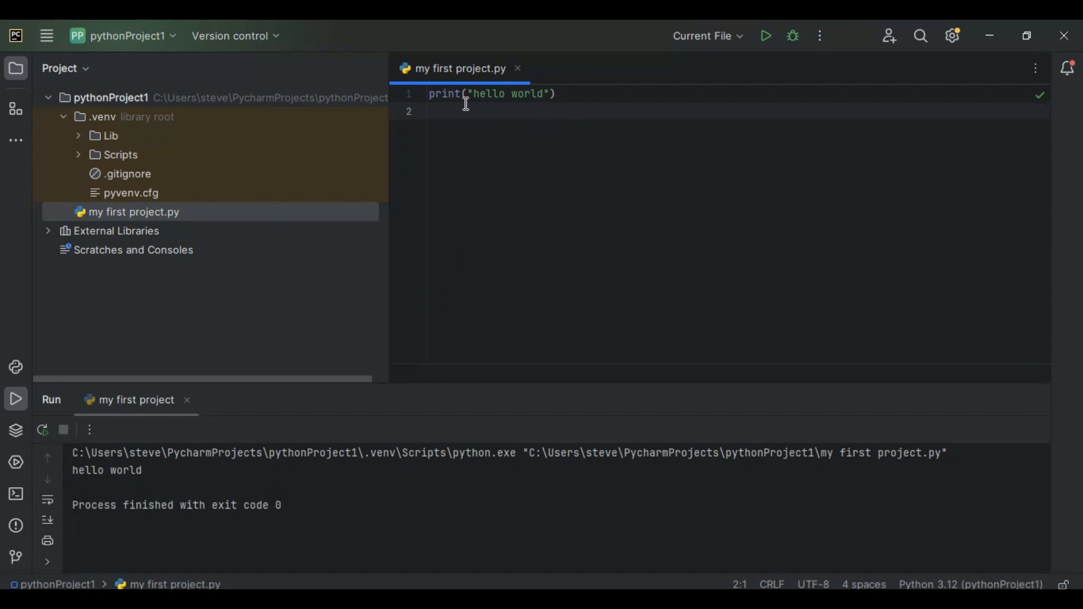
# - Add f = 4 and a print(f) line, removing the stray quotation mark
pyautogui.write('f')
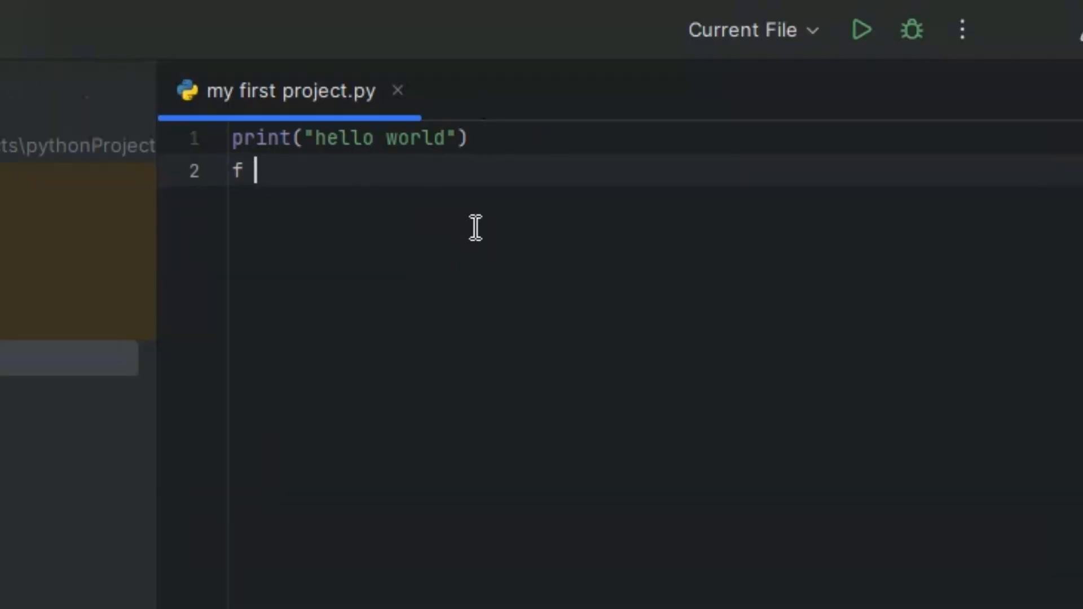
pyautogui.write('= 4')
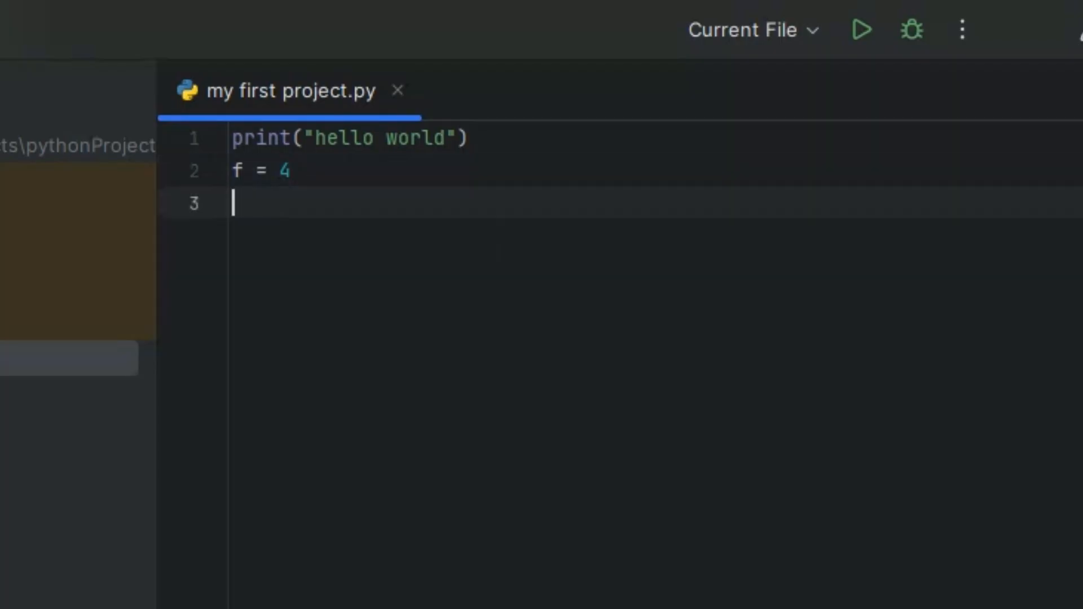
pyautogui.write('p')
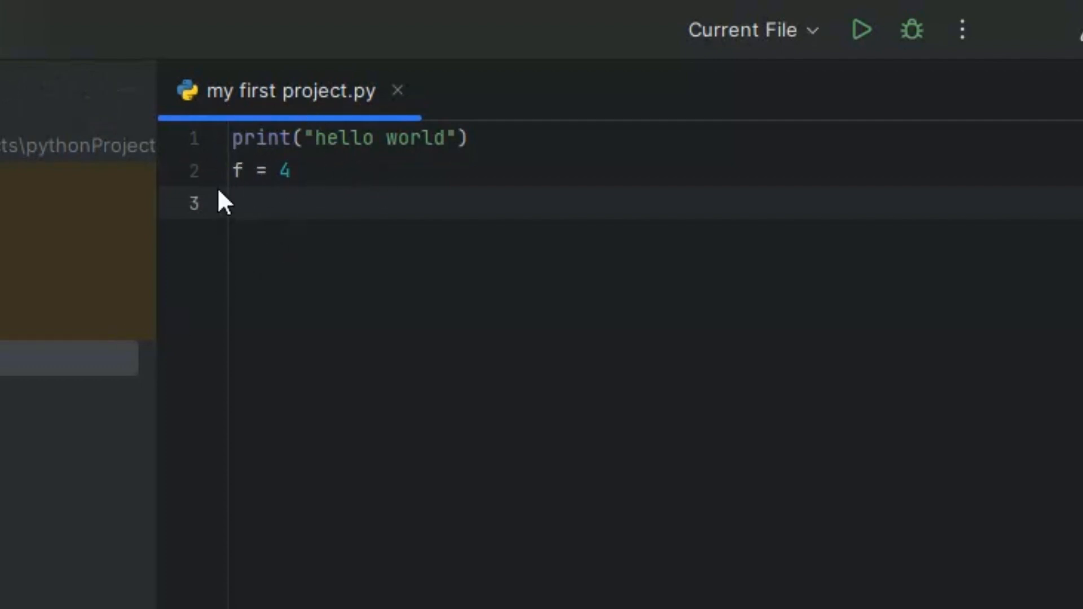
pyautogui.write('print')
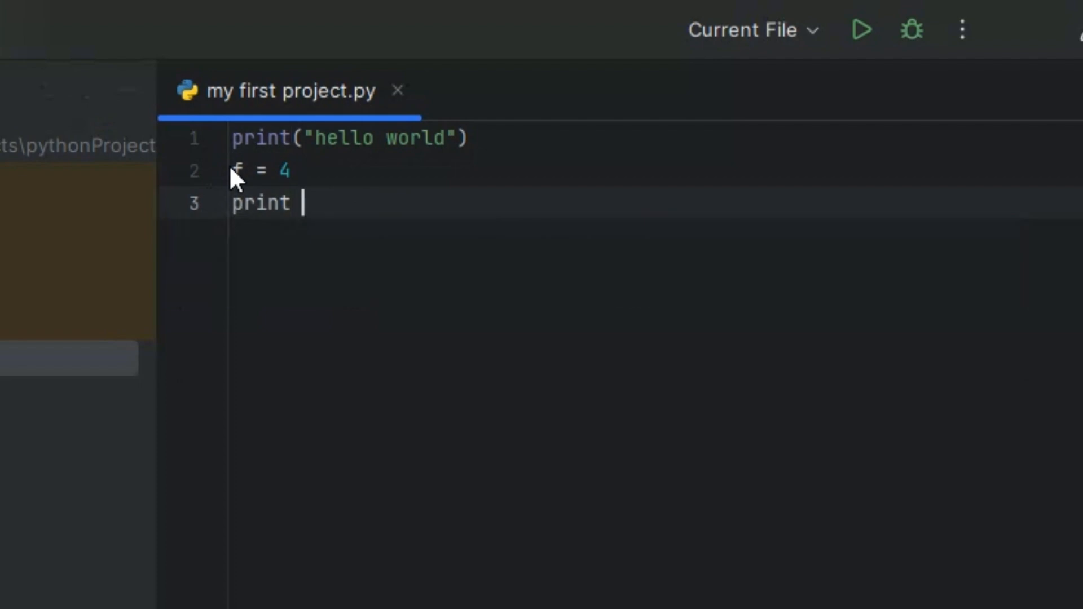
pyautogui.write('(')
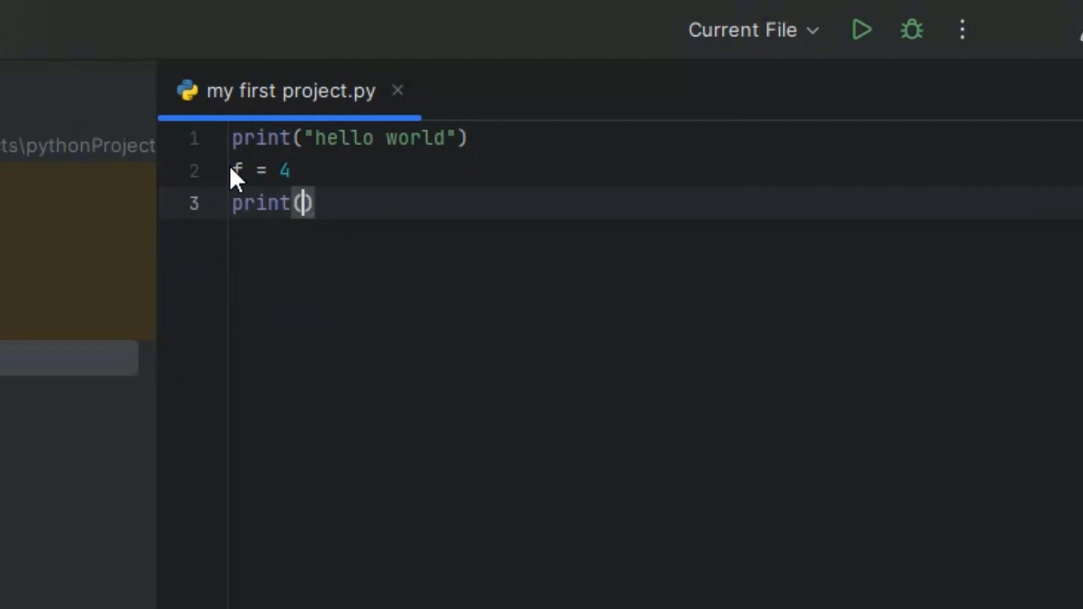
pyautogui.write('f')
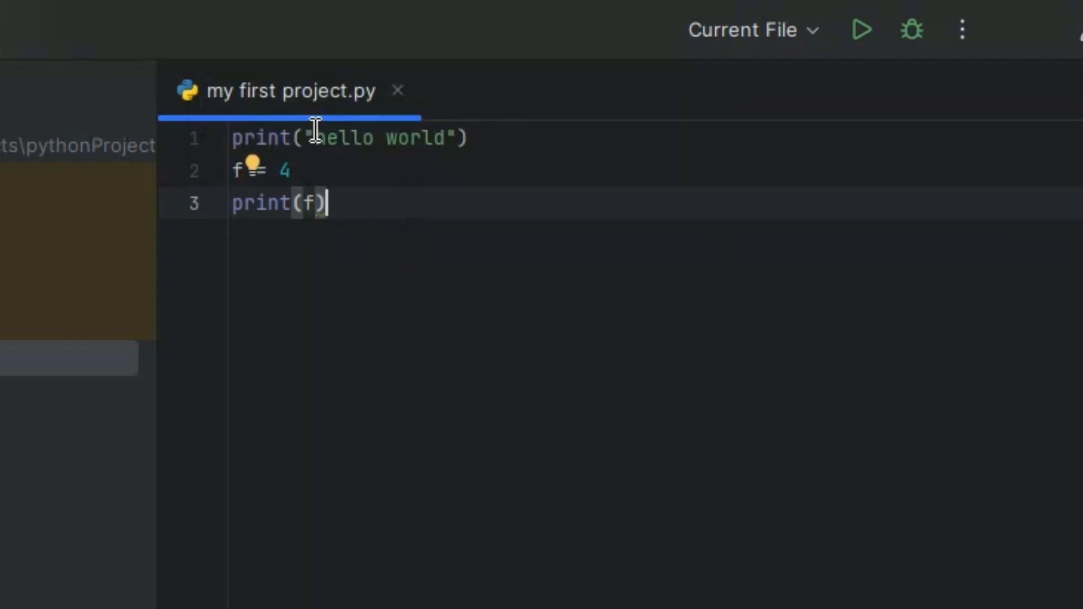
pyautogui.write('"')
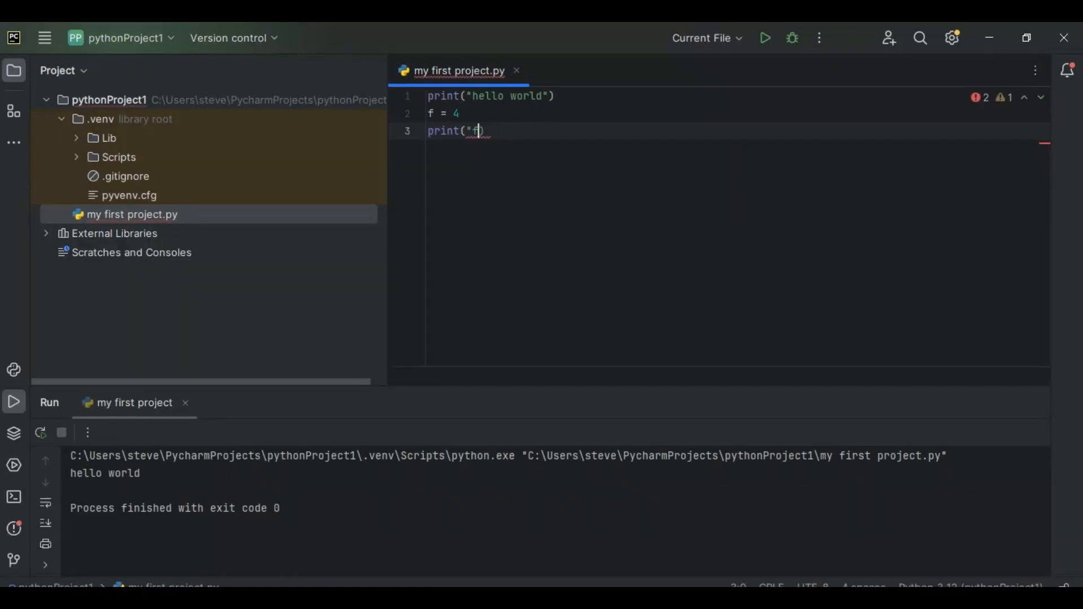
pyautogui.press('Backspace')
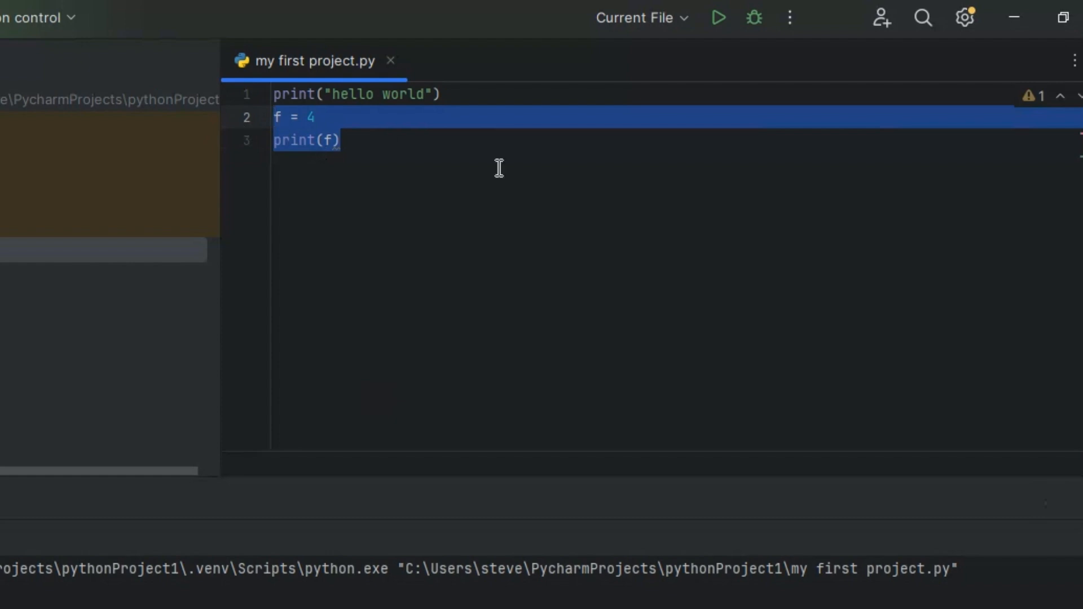
# - Delete the f lines and start typing username = input()
pyautogui.press('Delete')
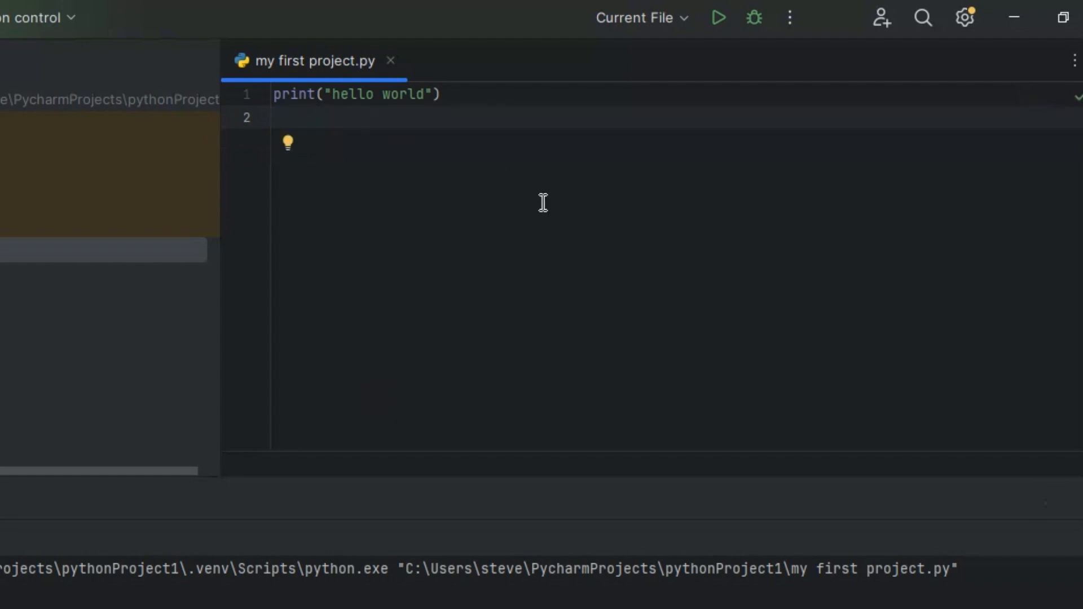
pyautogui.moveTo(856, 245)
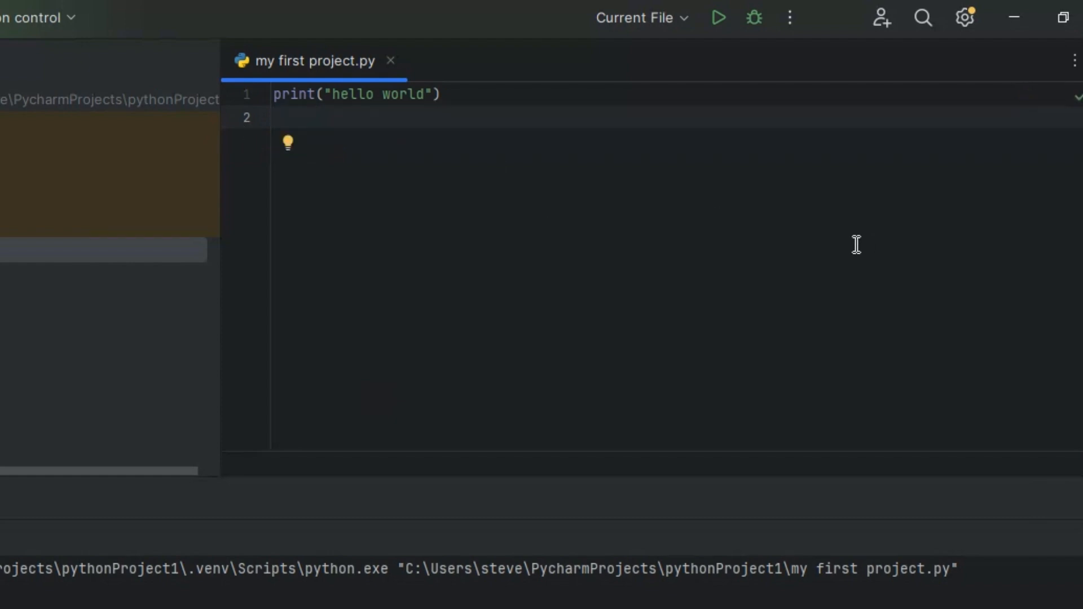
pyautogui.write('us')
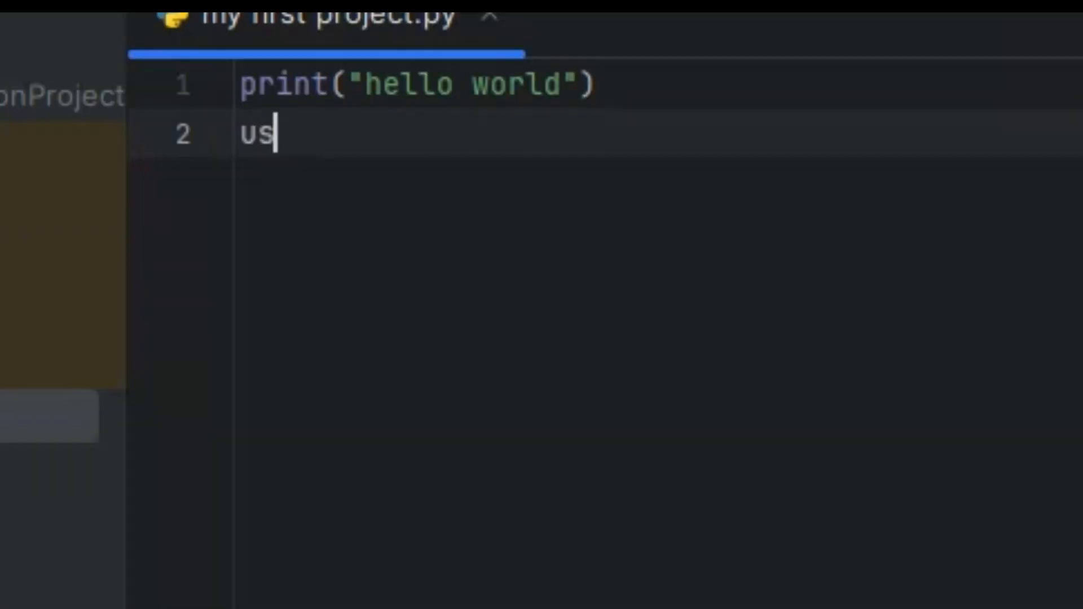
pyautogui.write('ername -')
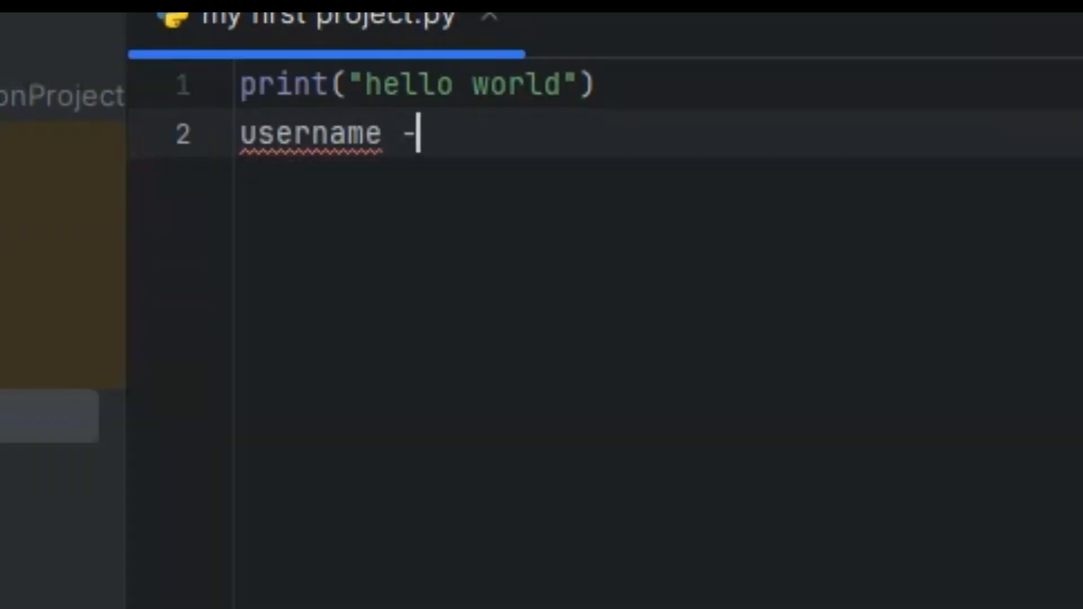
pyautogui.write('= input(')
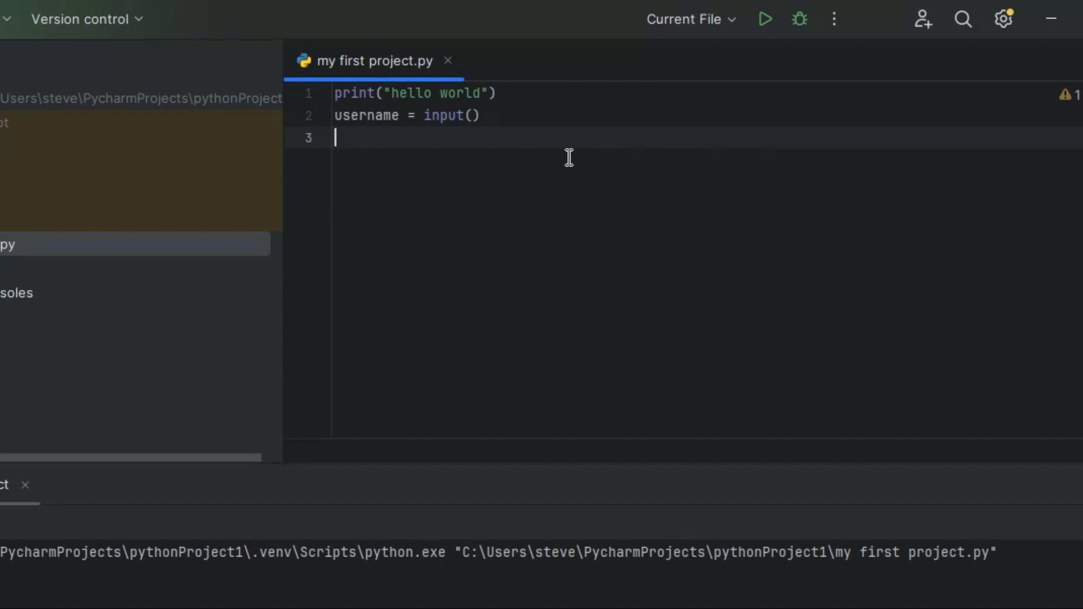
# - Add print("hello"+username), accepting print from autocomplete
pyautogui.write('p')
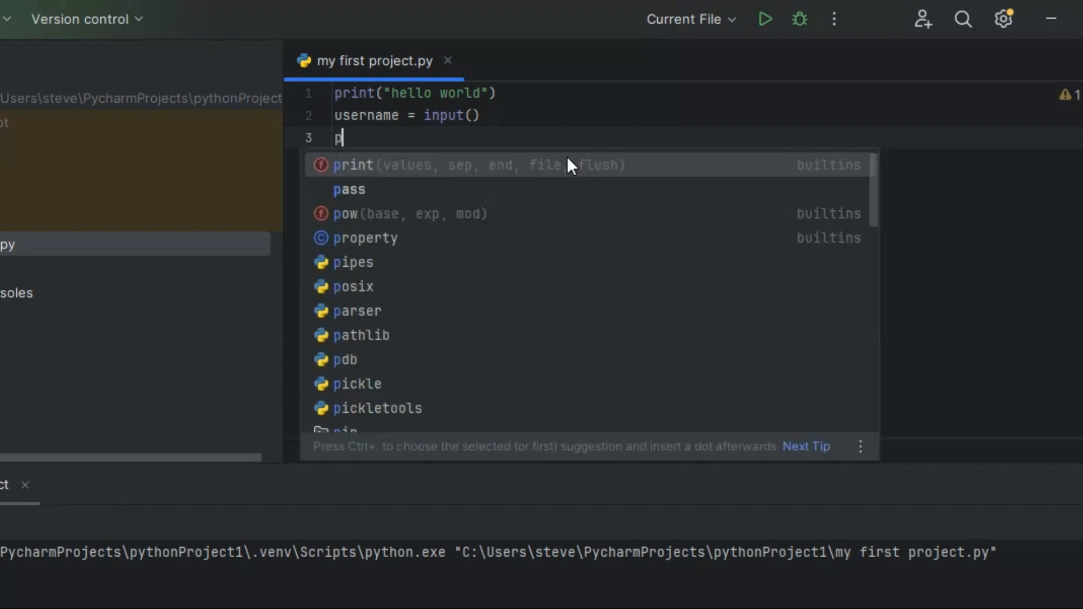
pyautogui.click(354, 164)
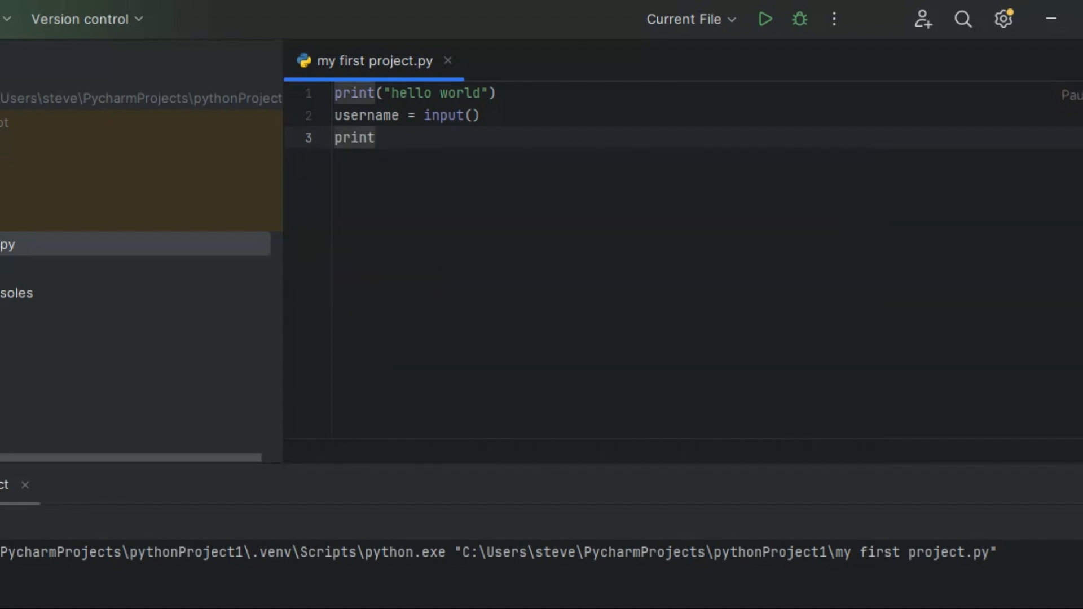
pyautogui.write('()')
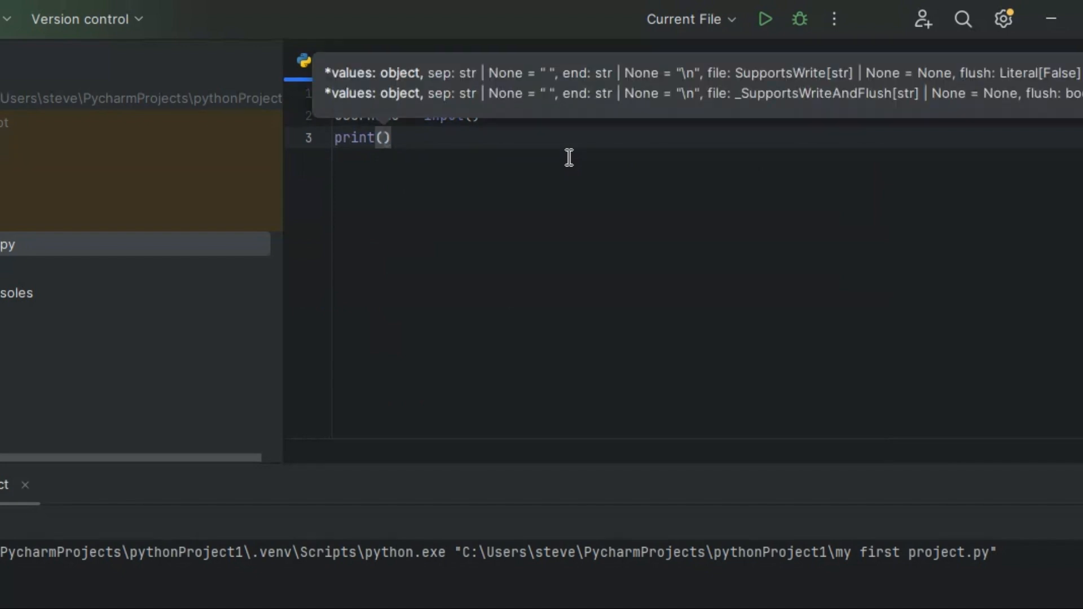
pyautogui.write('"')
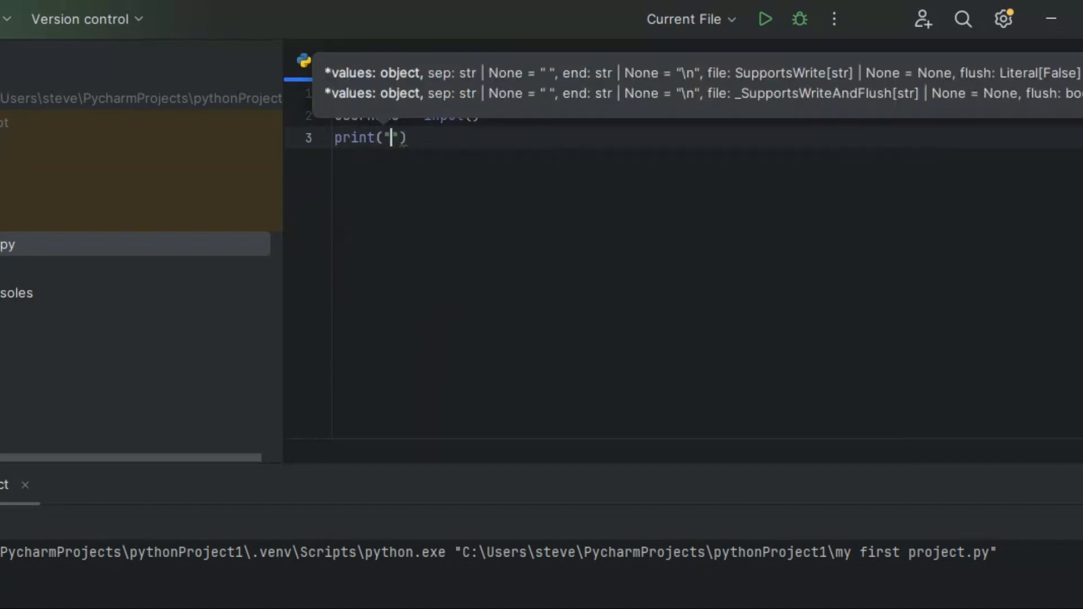
pyautogui.write('hello')
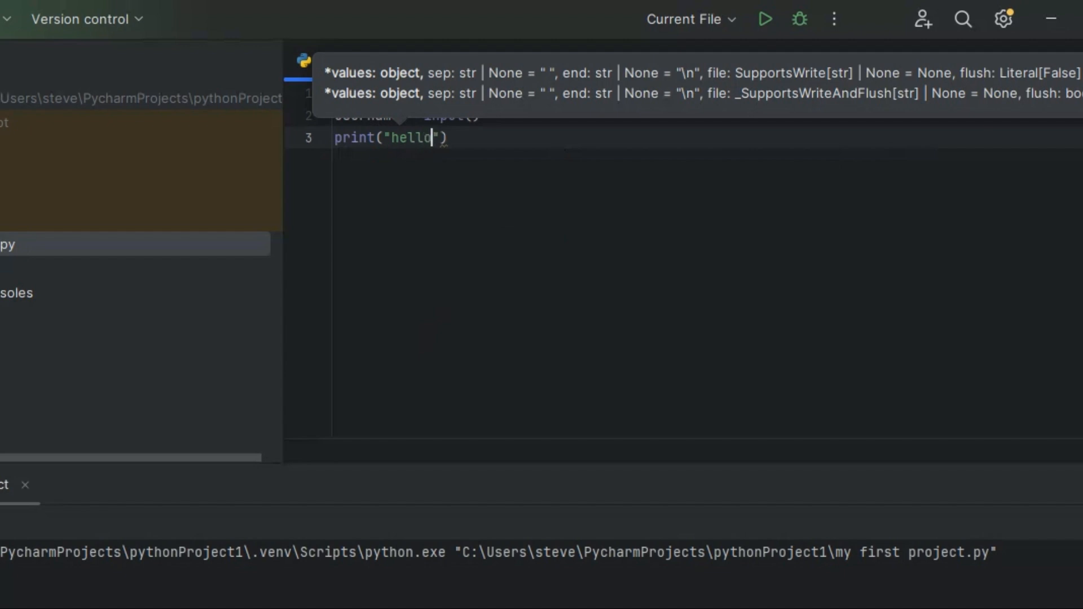
pyautogui.write('+')
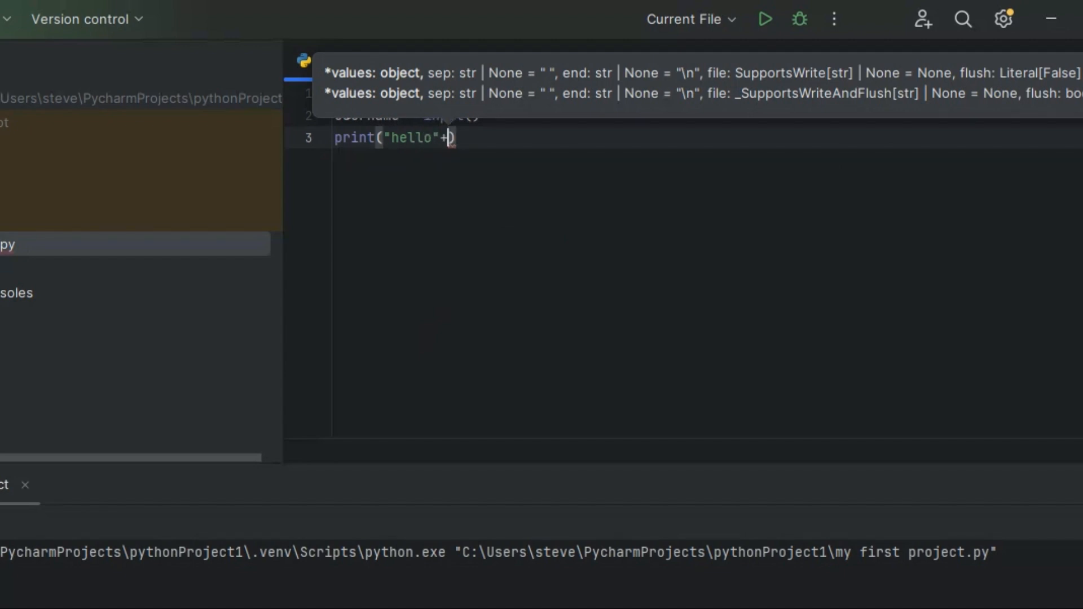
pyautogui.moveTo(769, 178)
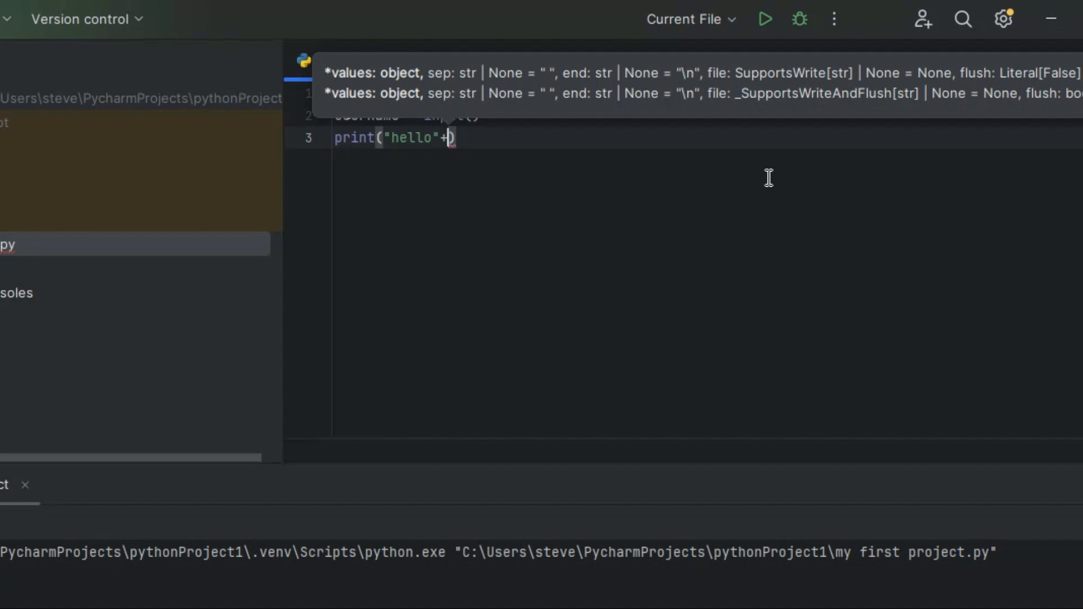
pyautogui.write('username')
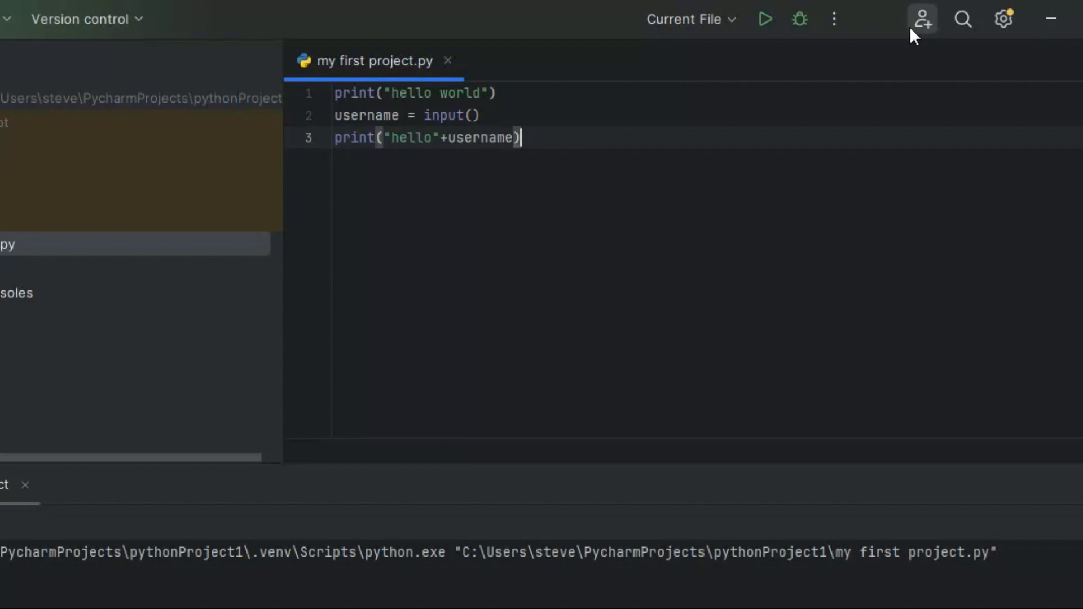
# - Run the script and enter frank, getting 'hellofrank' with exit code 0
pyautogui.click(765, 19)
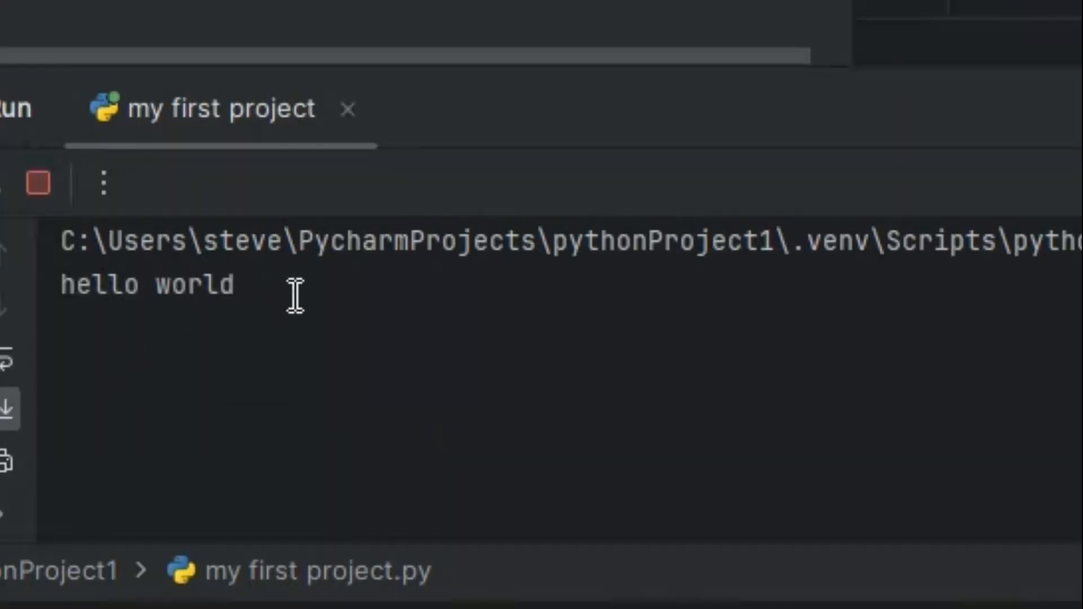
pyautogui.write('fr')
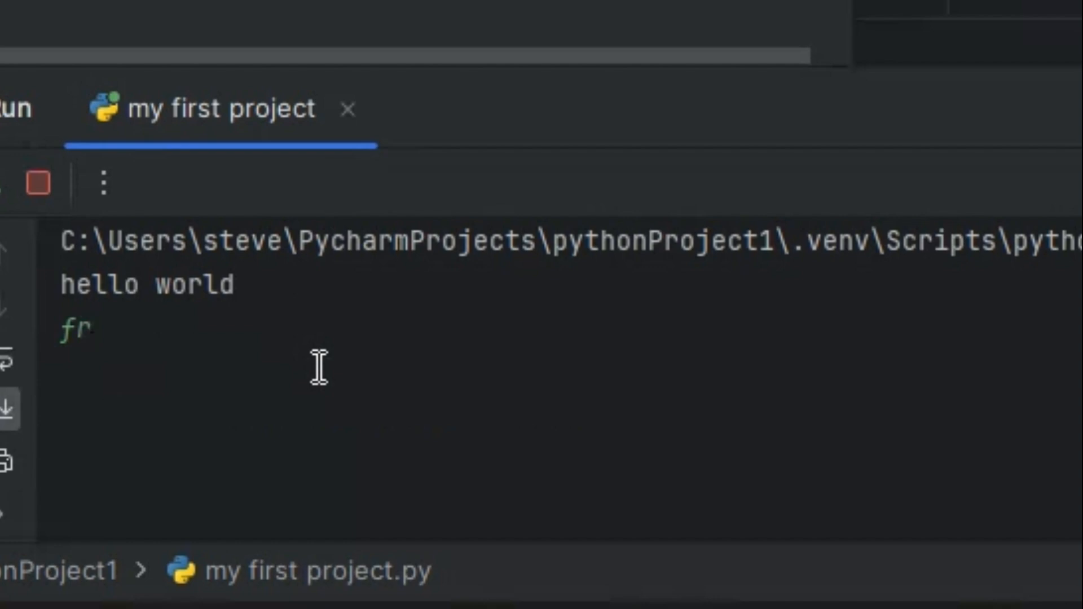
pyautogui.write('ank')
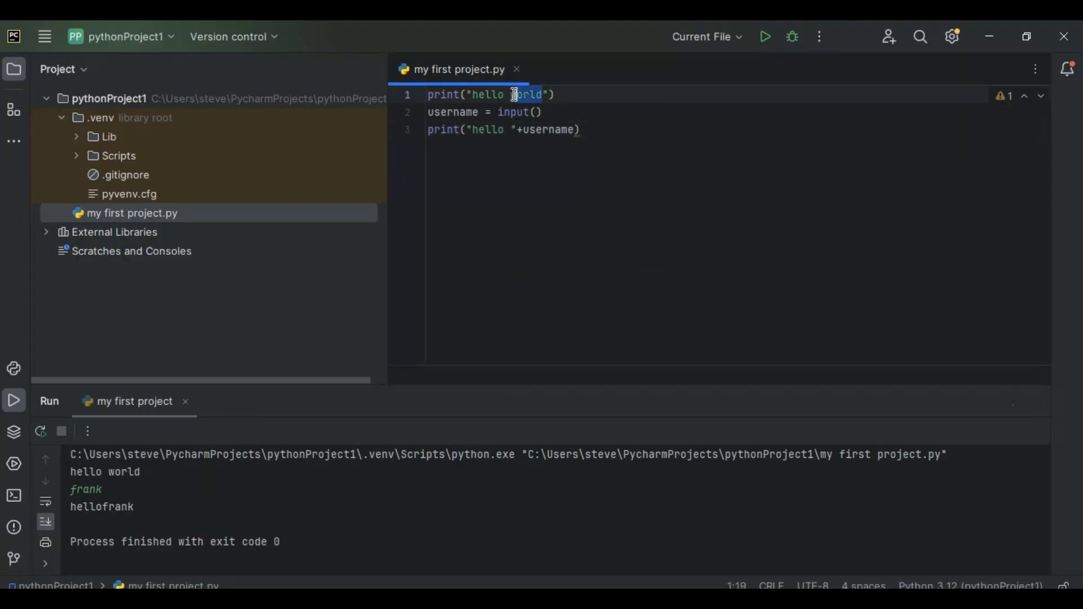
# - Extend the first print to 'hello, what is your name', then rerun and enter fran
pyautogui.write(',')
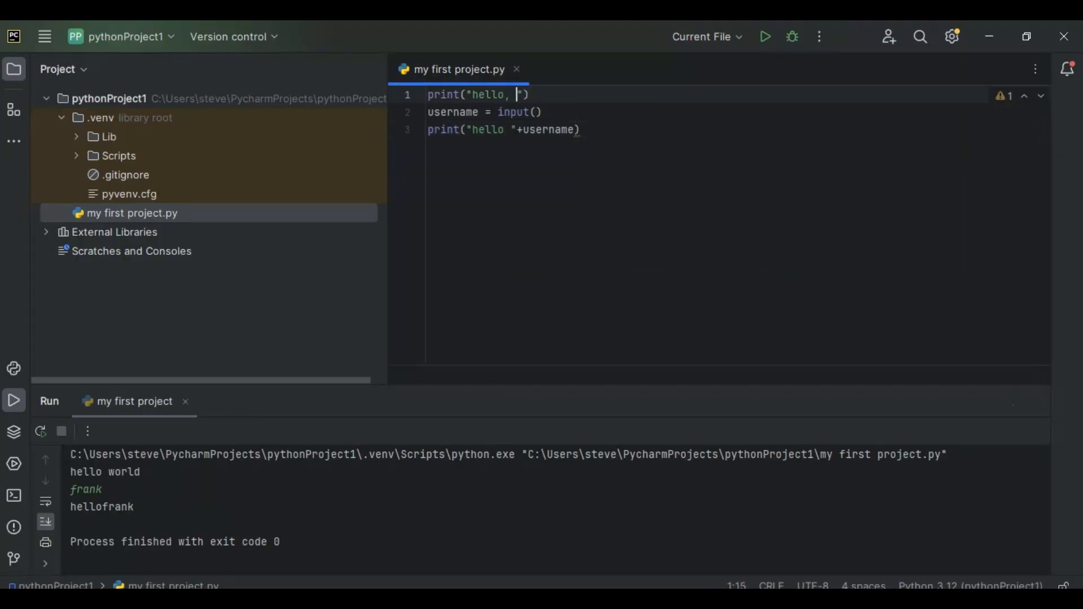
pyautogui.write('what is')
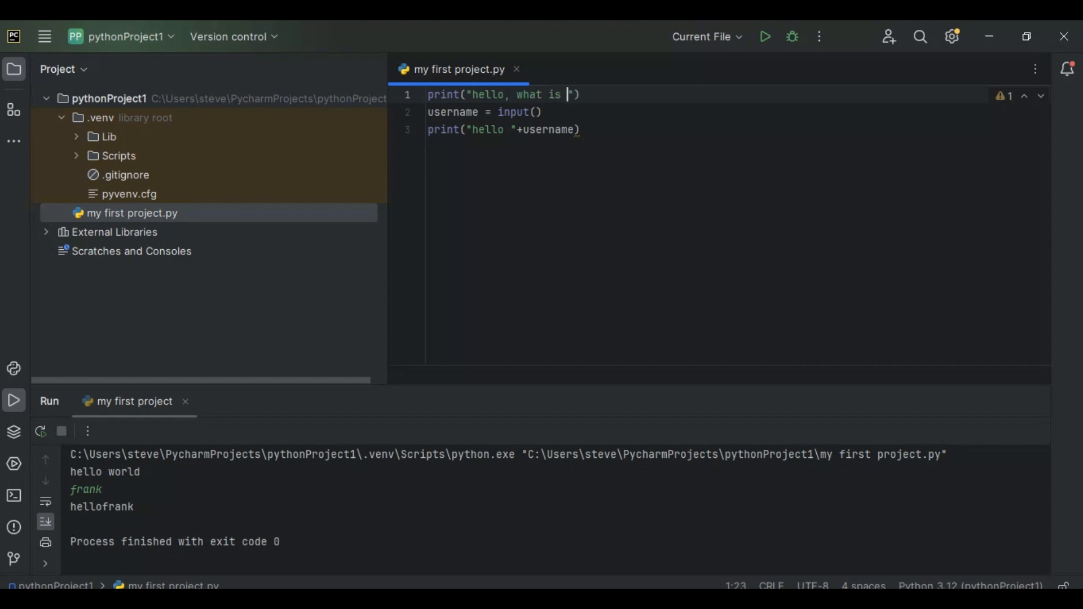
pyautogui.write('your')
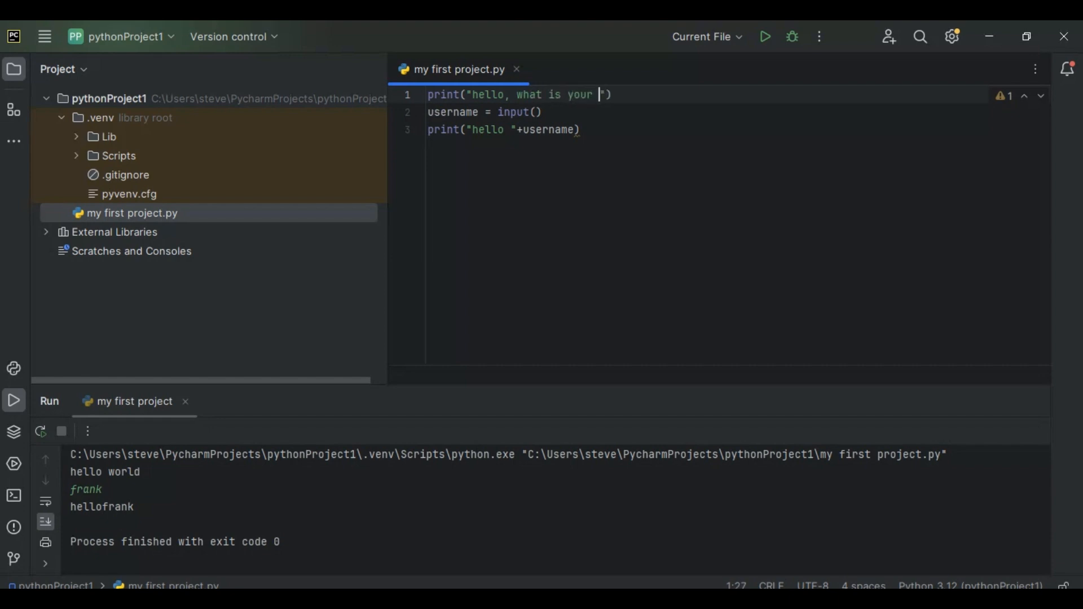
pyautogui.write('name')
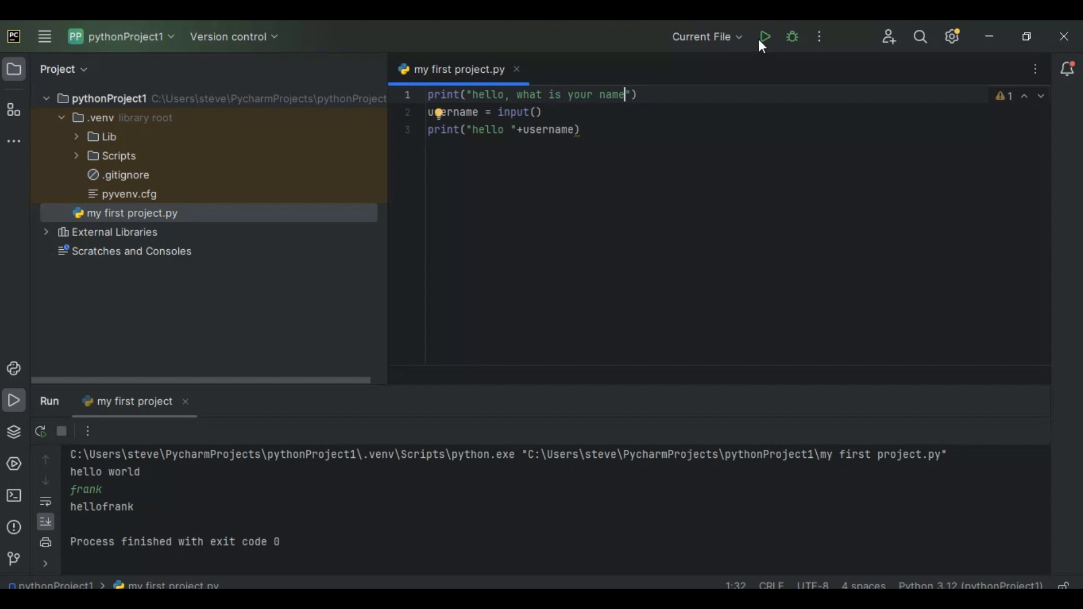
pyautogui.click(765, 36)
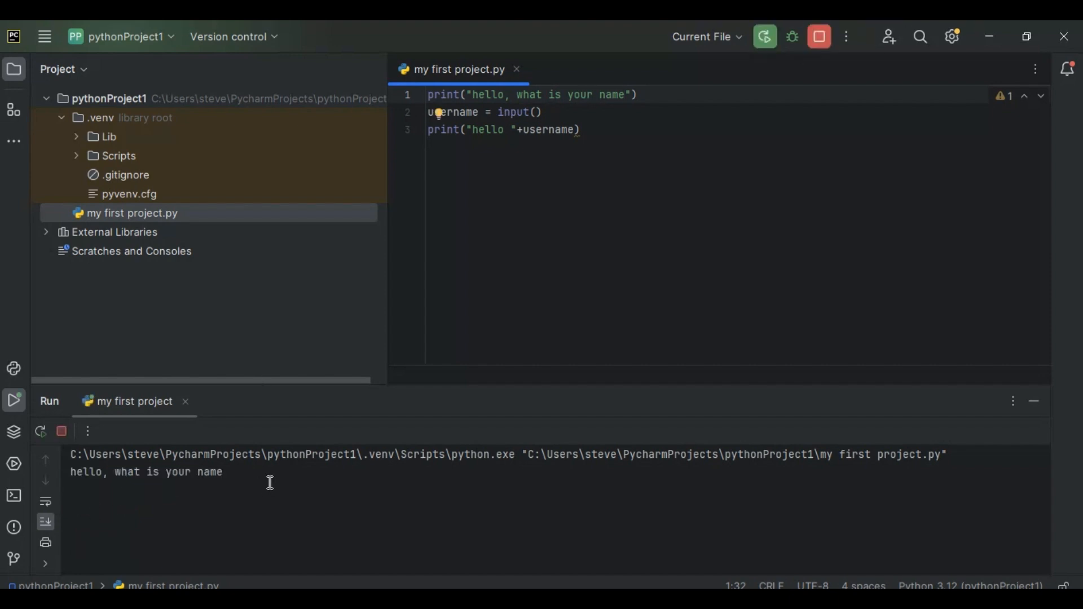
pyautogui.write('fran')
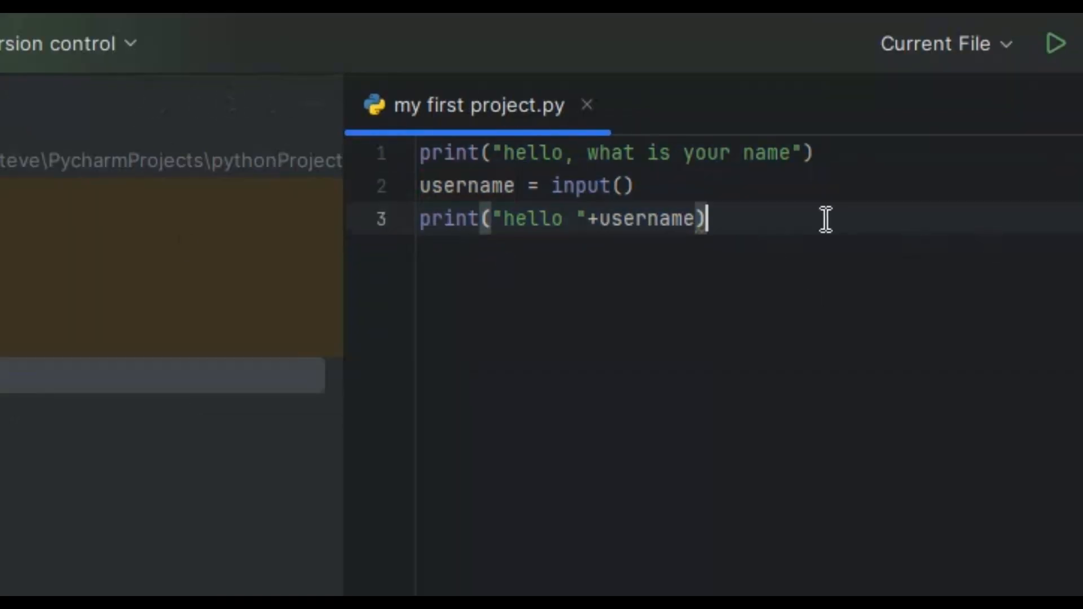
# - Add if username == 'stuff': with an indented print("thats something") below it
pyautogui.press('Return')
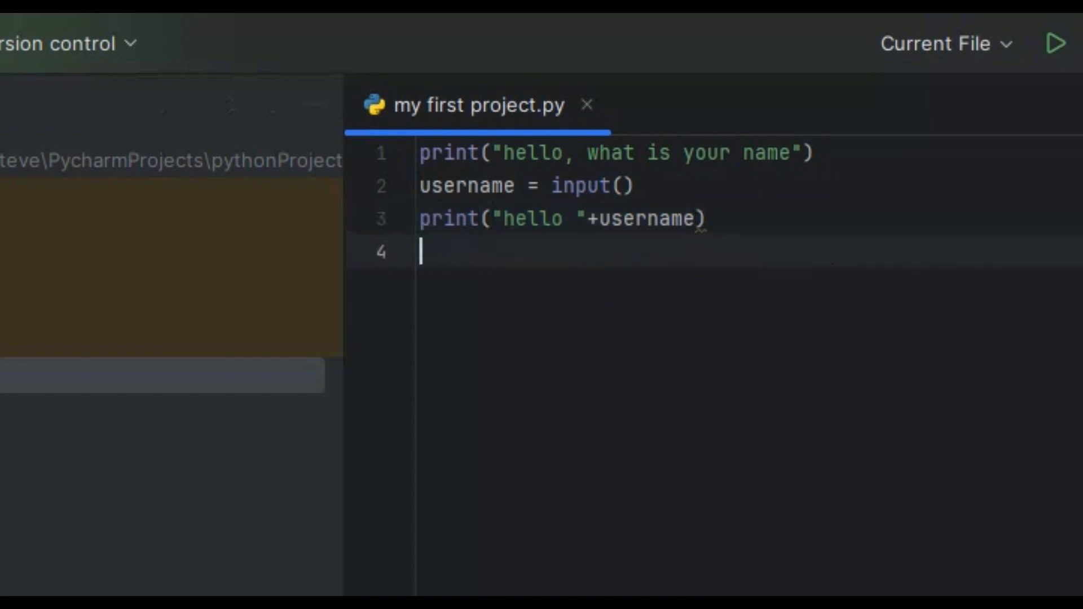
pyautogui.write('if user')
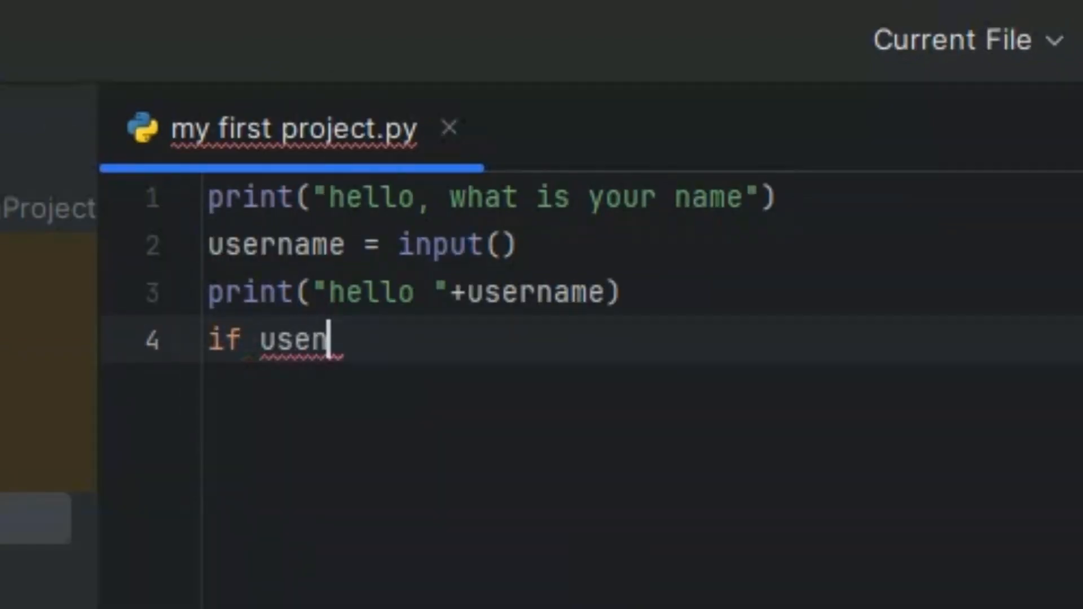
pyautogui.write('name == stuff(')
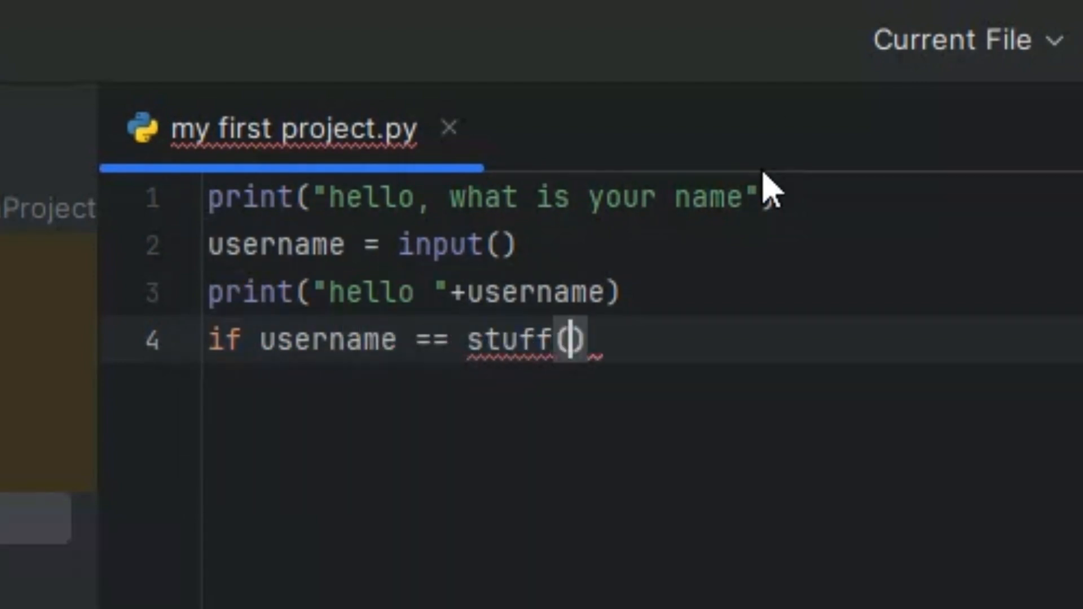
pyautogui.press('Enter')
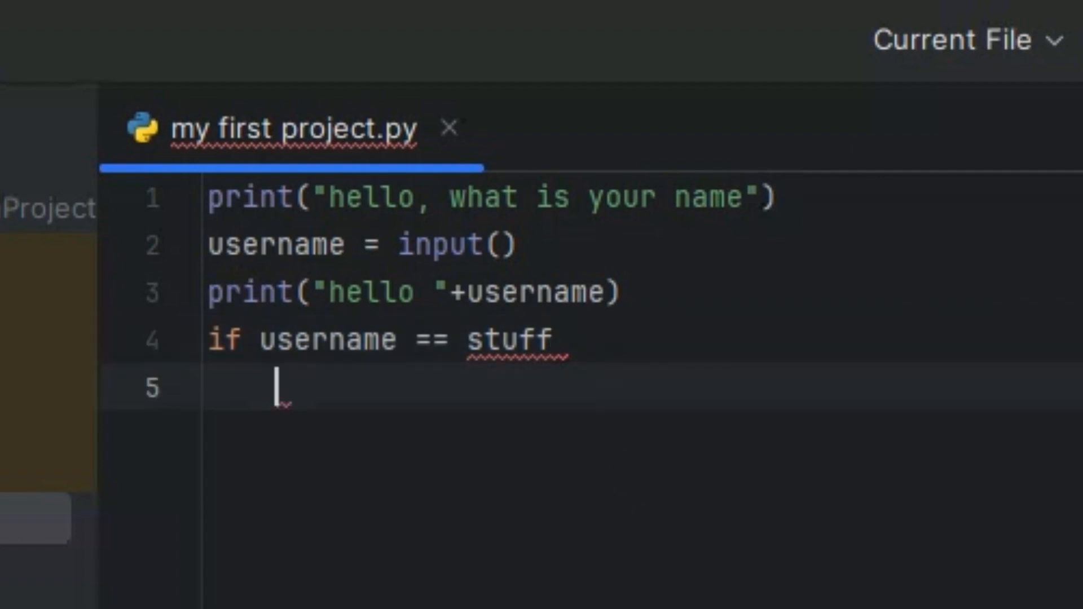
pyautogui.write('print("thats something")')
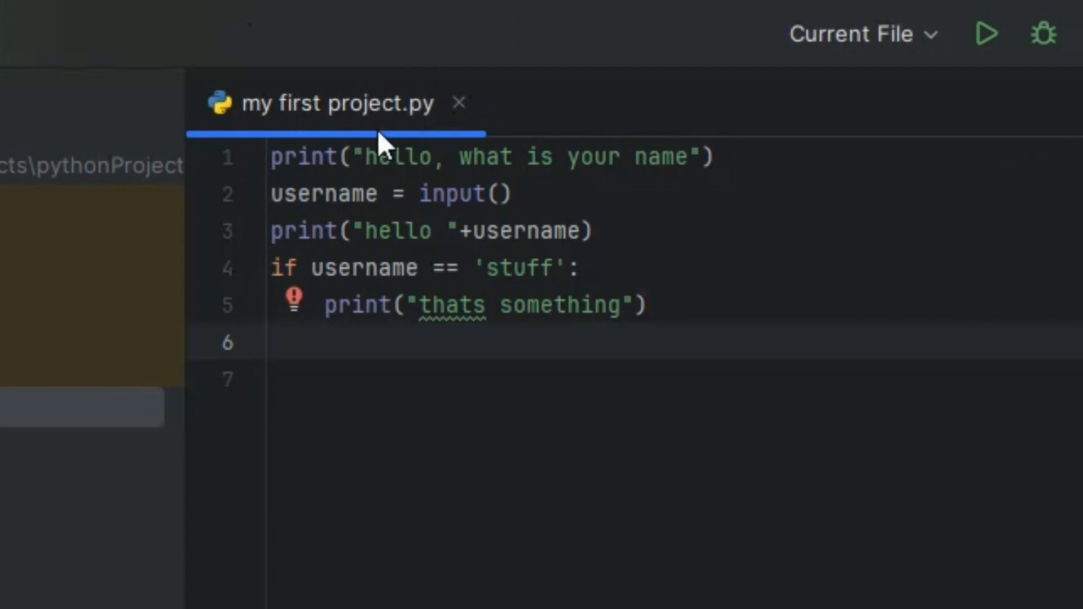
pyautogui.moveTo(801, 176)
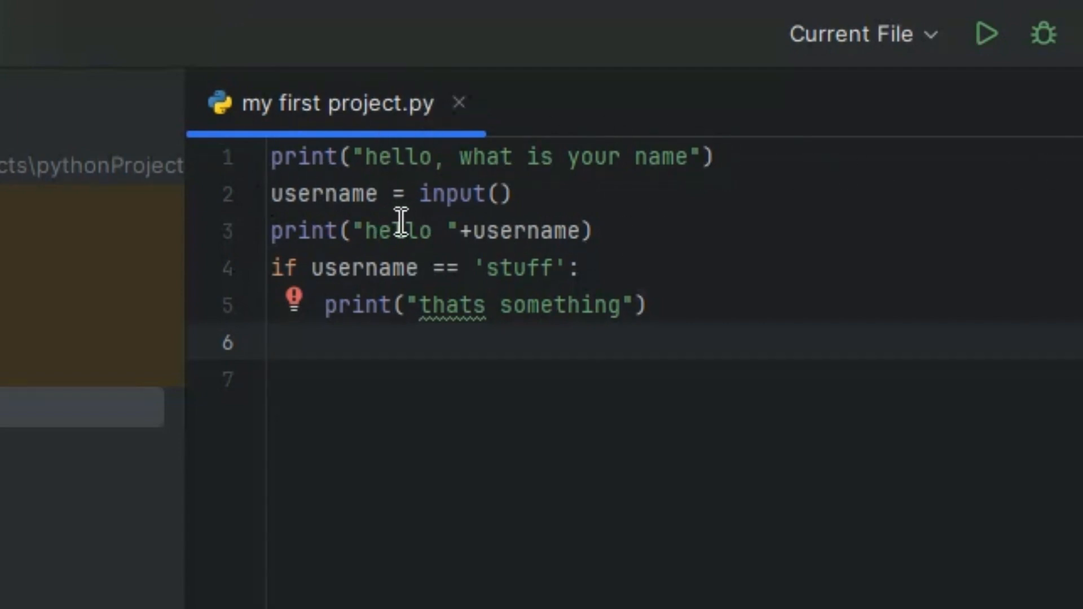
pyautogui.moveTo(504, 252)
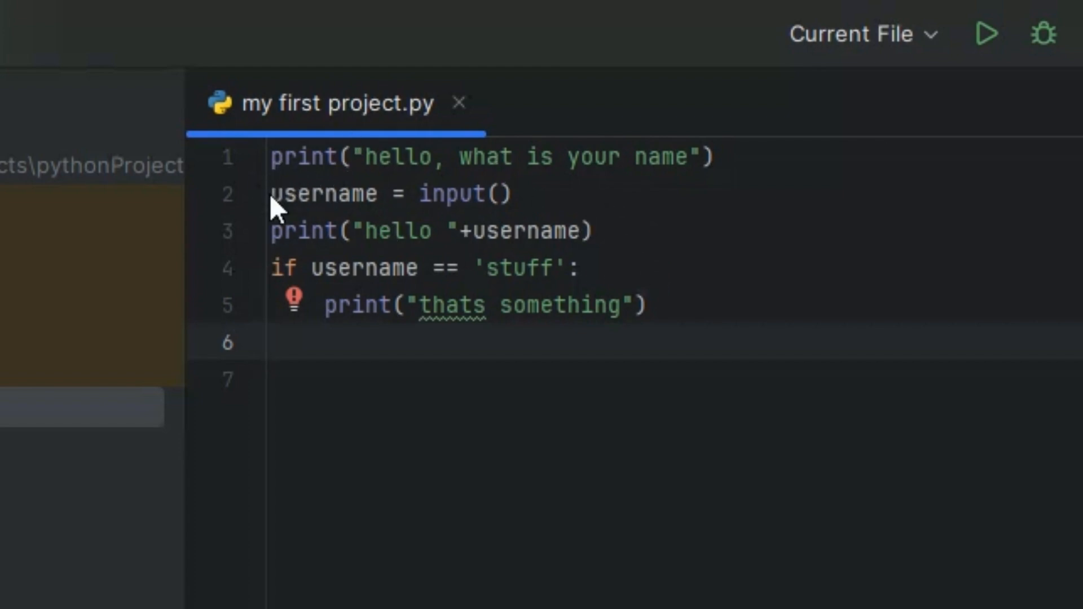
pyautogui.moveTo(339, 329)
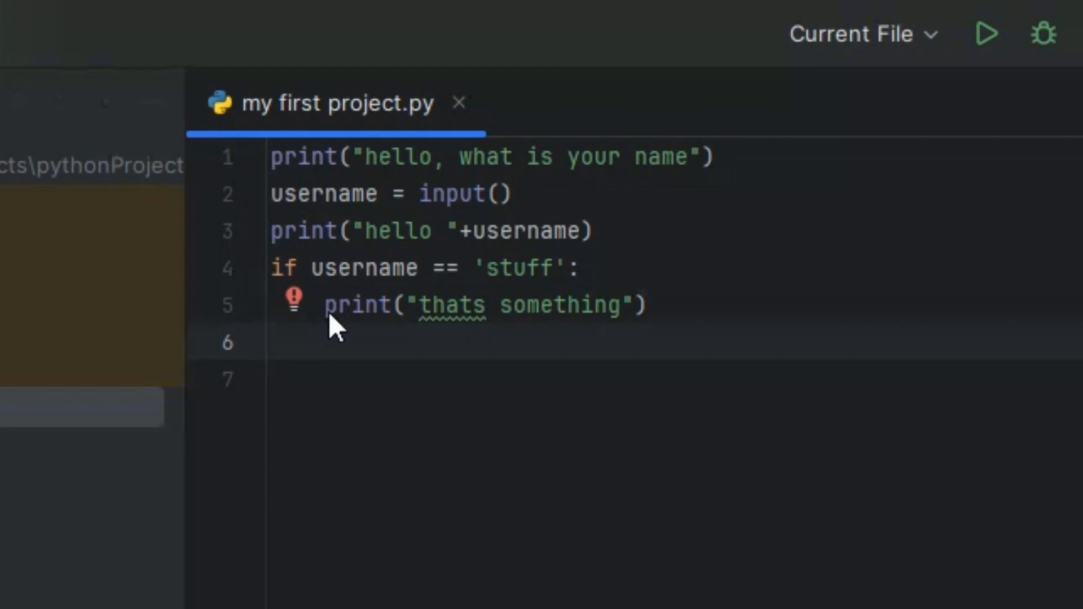
pyautogui.moveTo(378, 305)
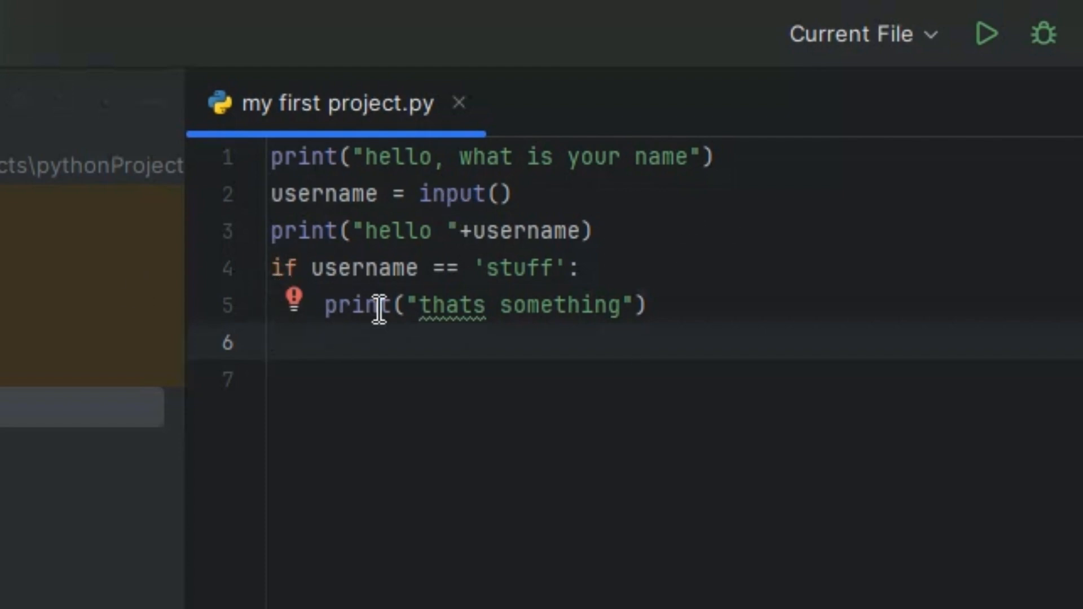
pyautogui.click(222, 268)
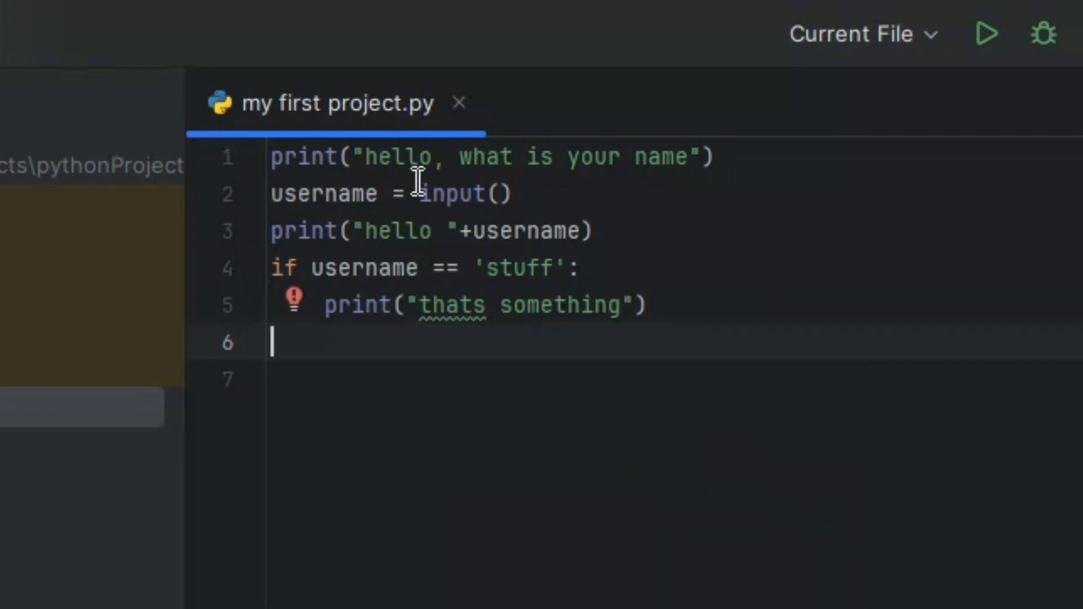
pyautogui.moveTo(434, 268)
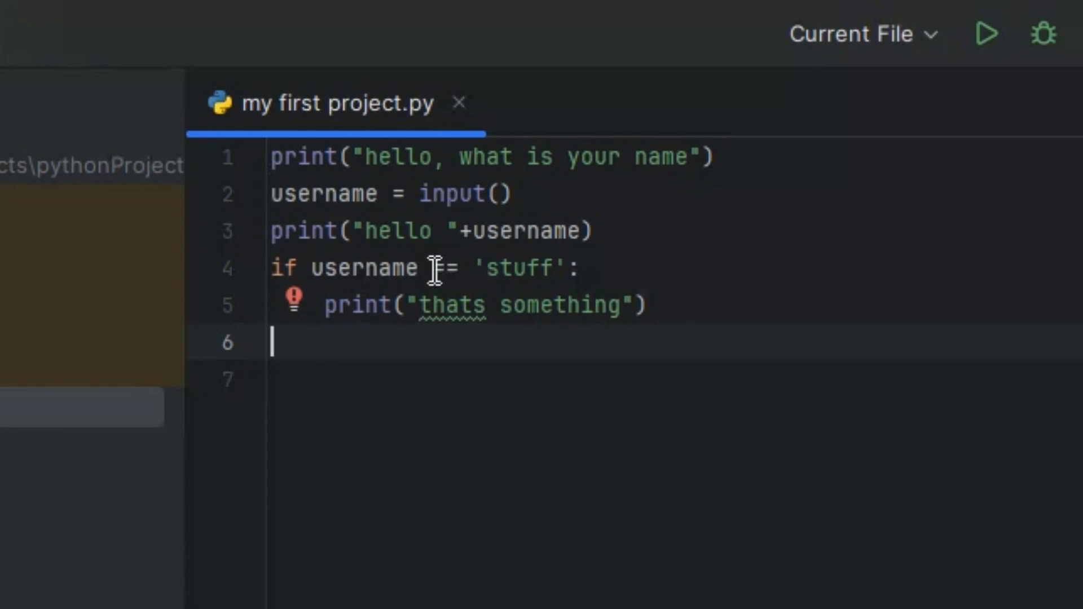
# - Finish the == comparison, run, and enter stuff to get 'thats something' printed
pyautogui.write('=')
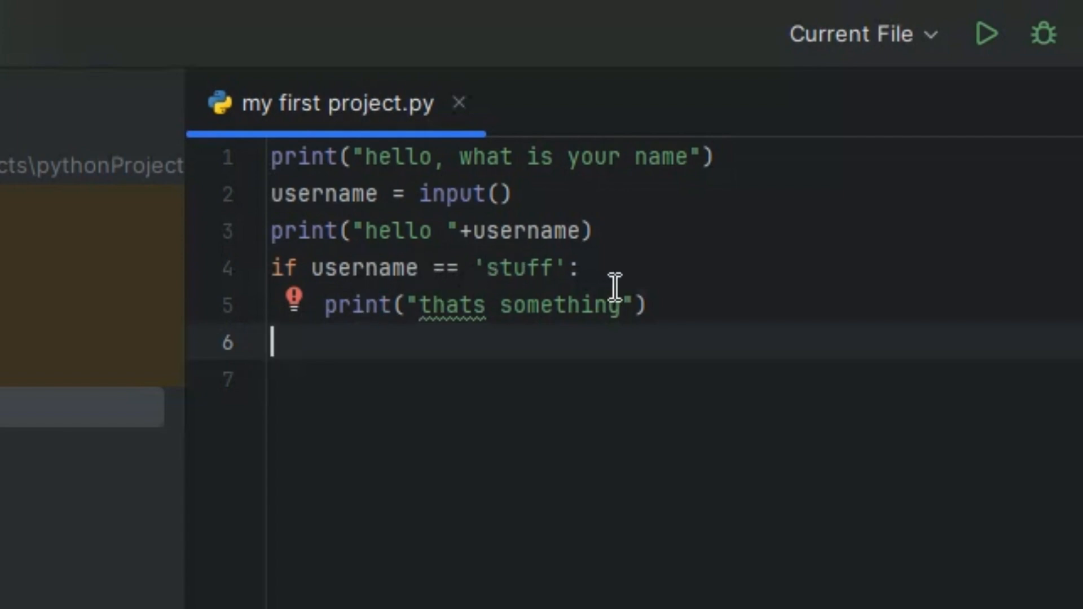
pyautogui.click(987, 33)
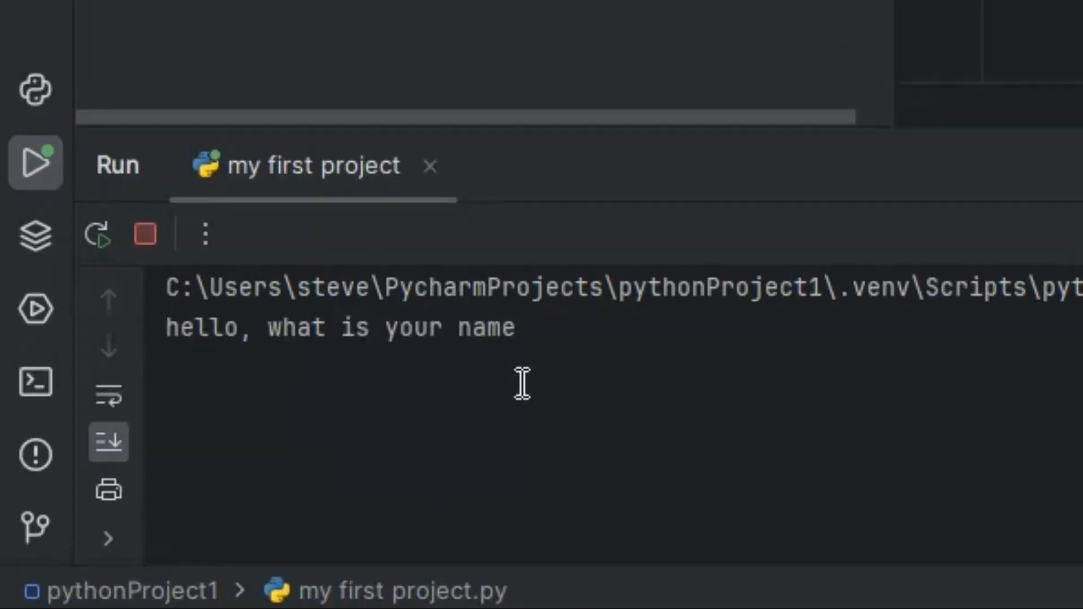
pyautogui.write('fra')
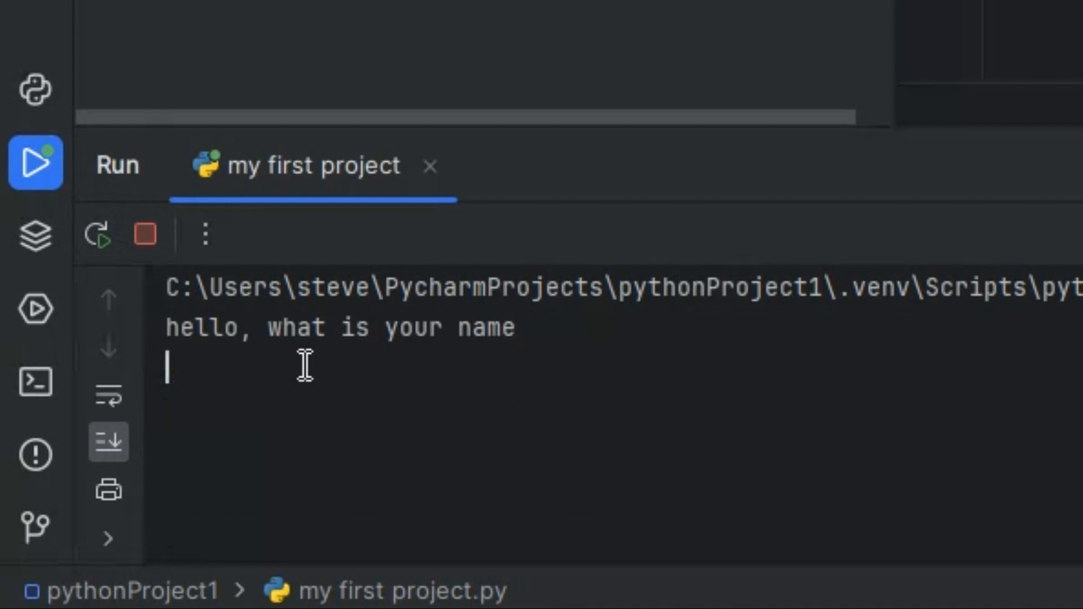
pyautogui.write('stuff')
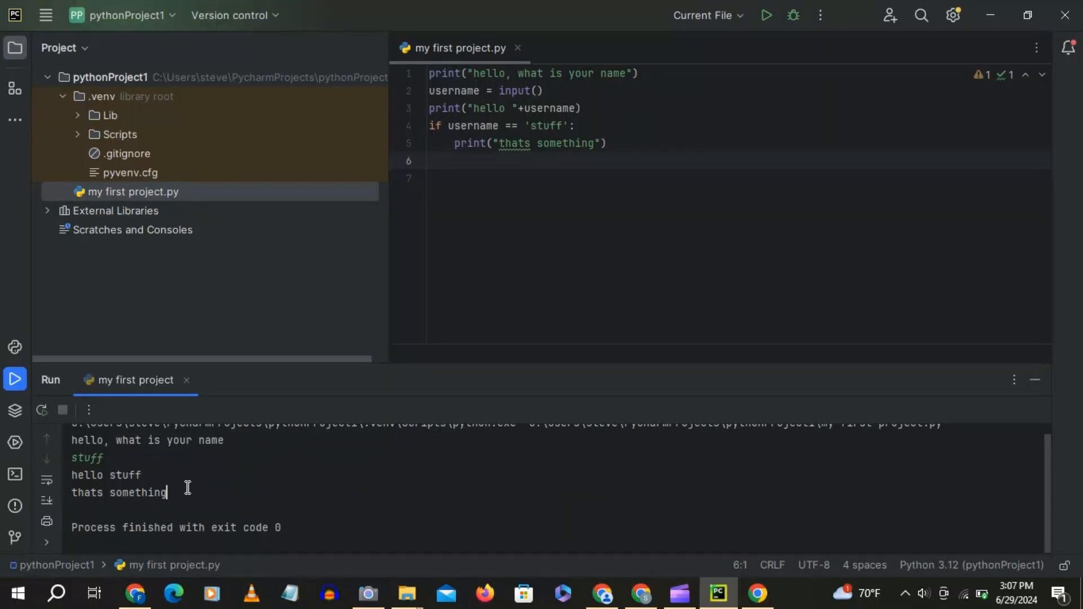
pyautogui.moveTo(148, 583)
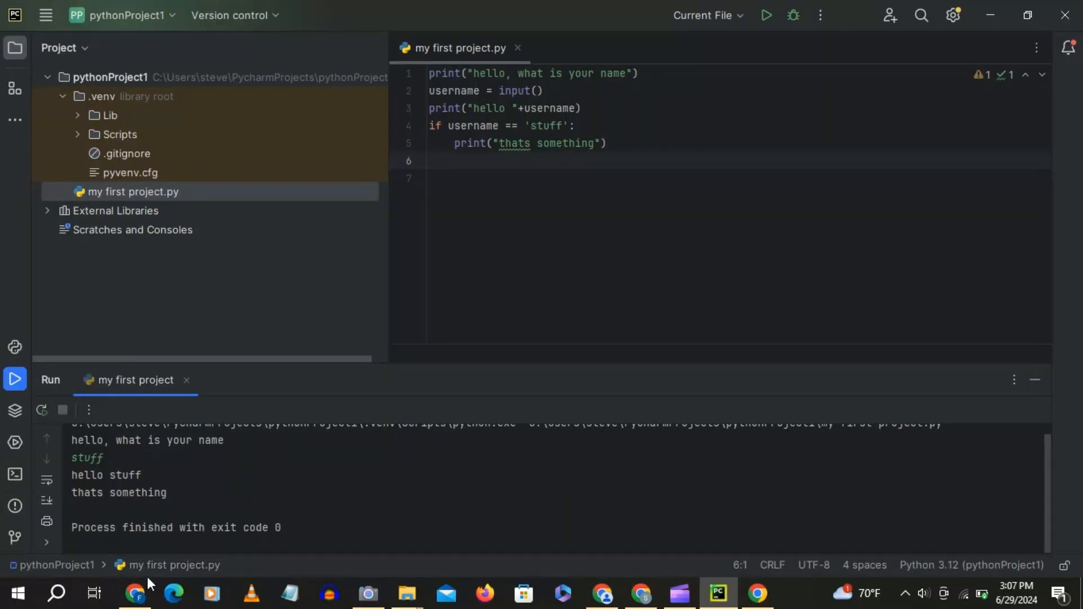
pyautogui.moveTo(135, 593)
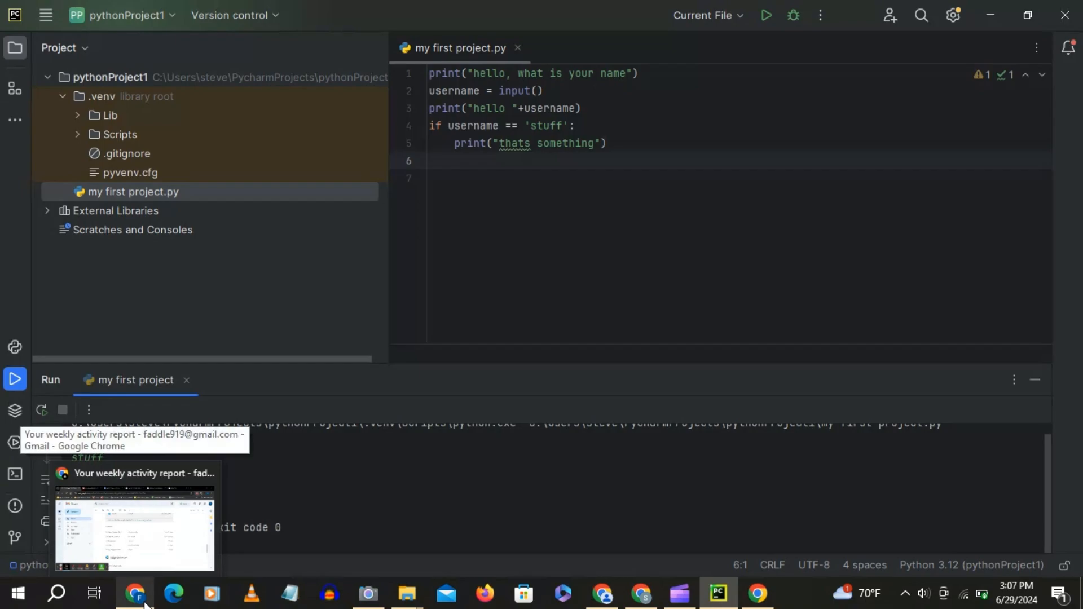